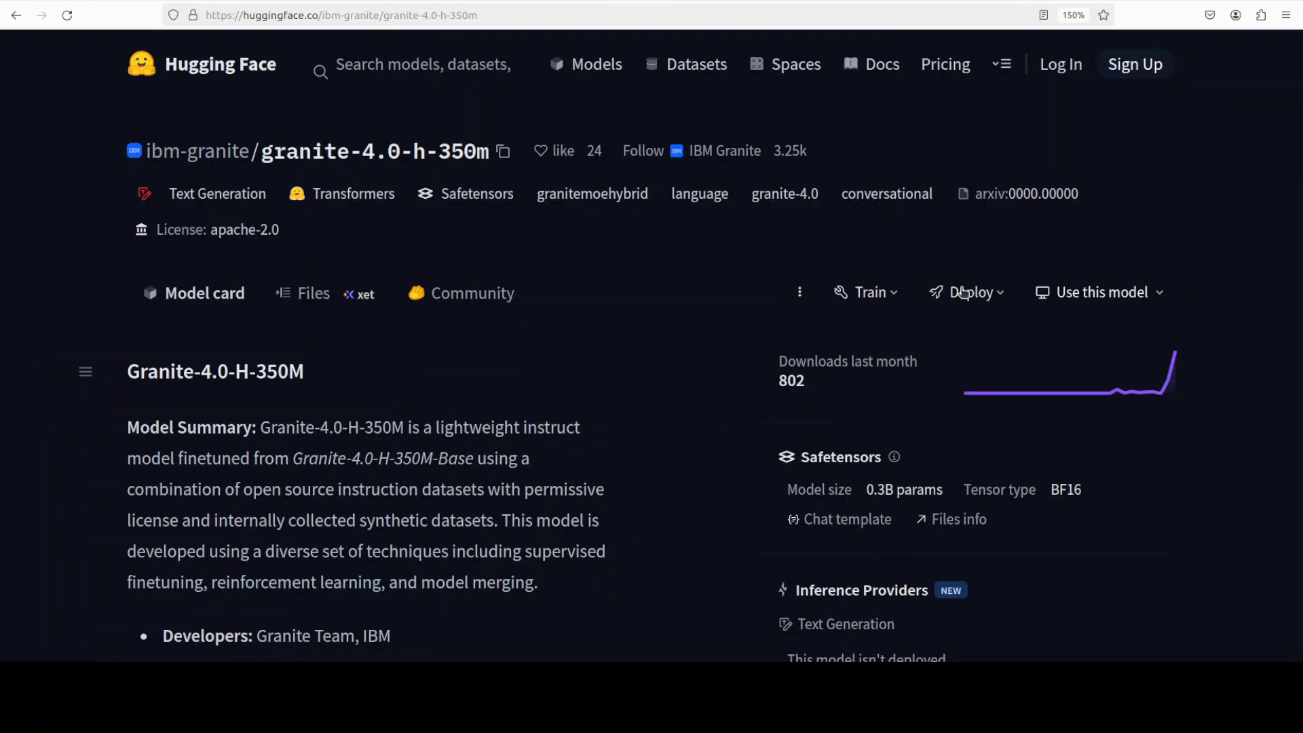
mouse_move(773, 91)
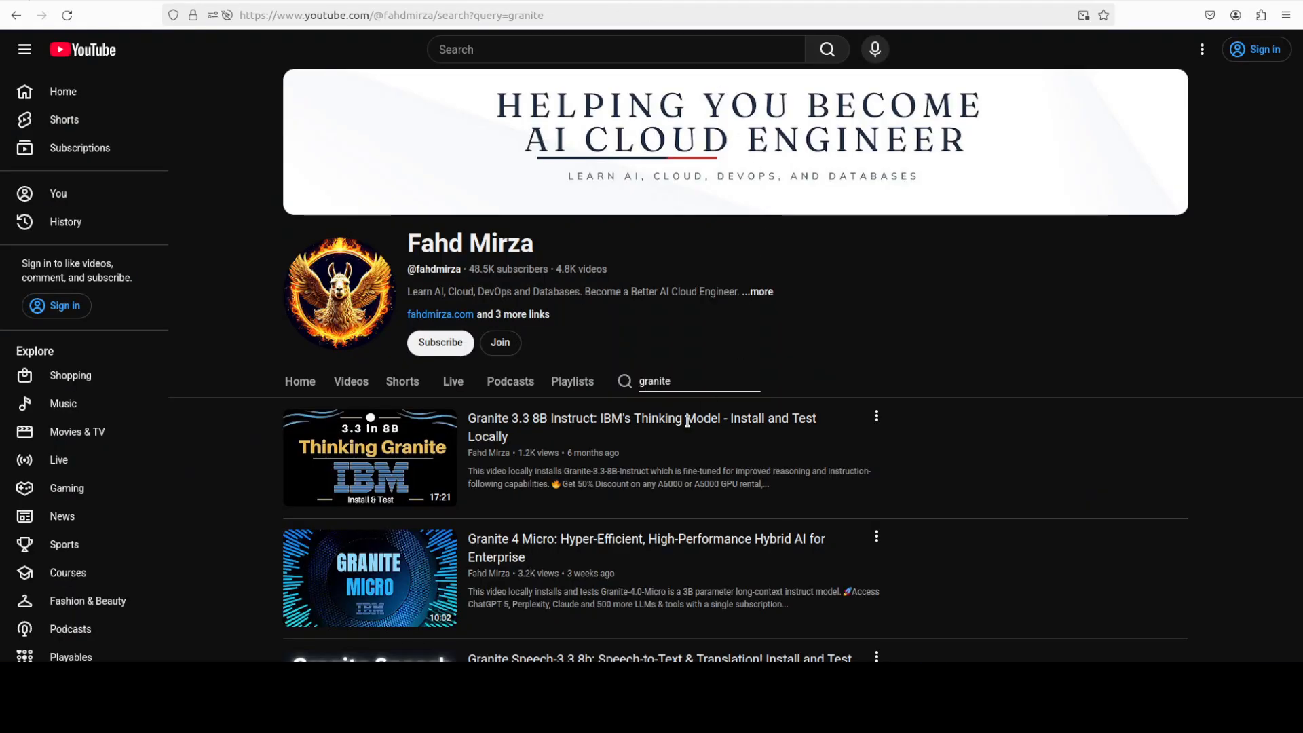
Scroll through the channel's 'granite' search results listing IBM Granite model videos
scroll(down, 3)
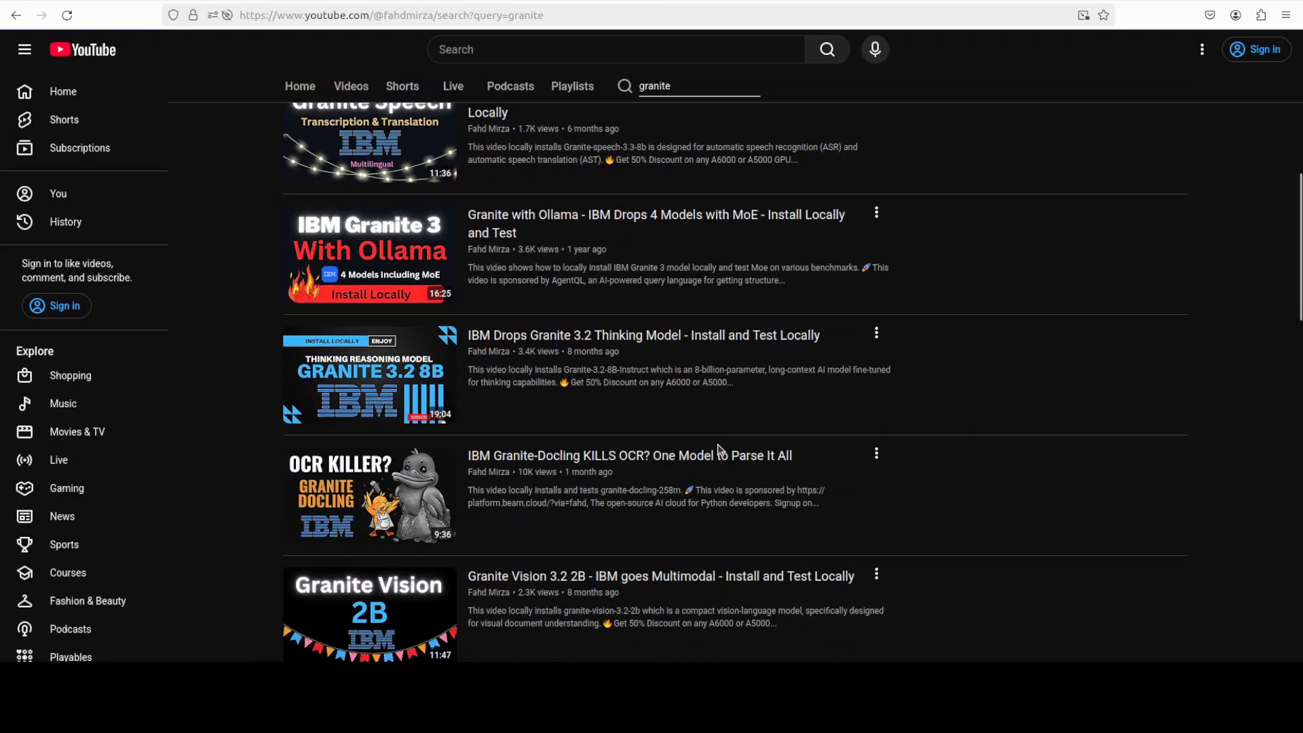
scroll(down, 3)
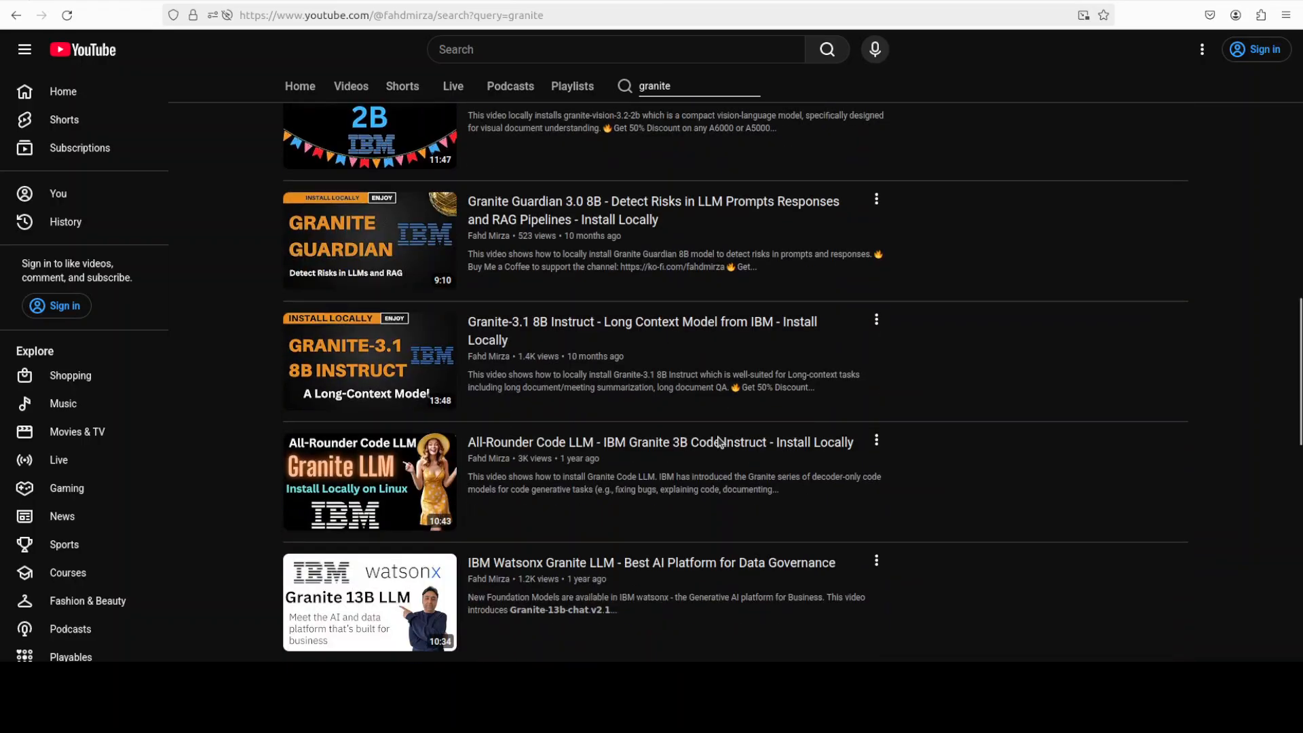
scroll(down, 3)
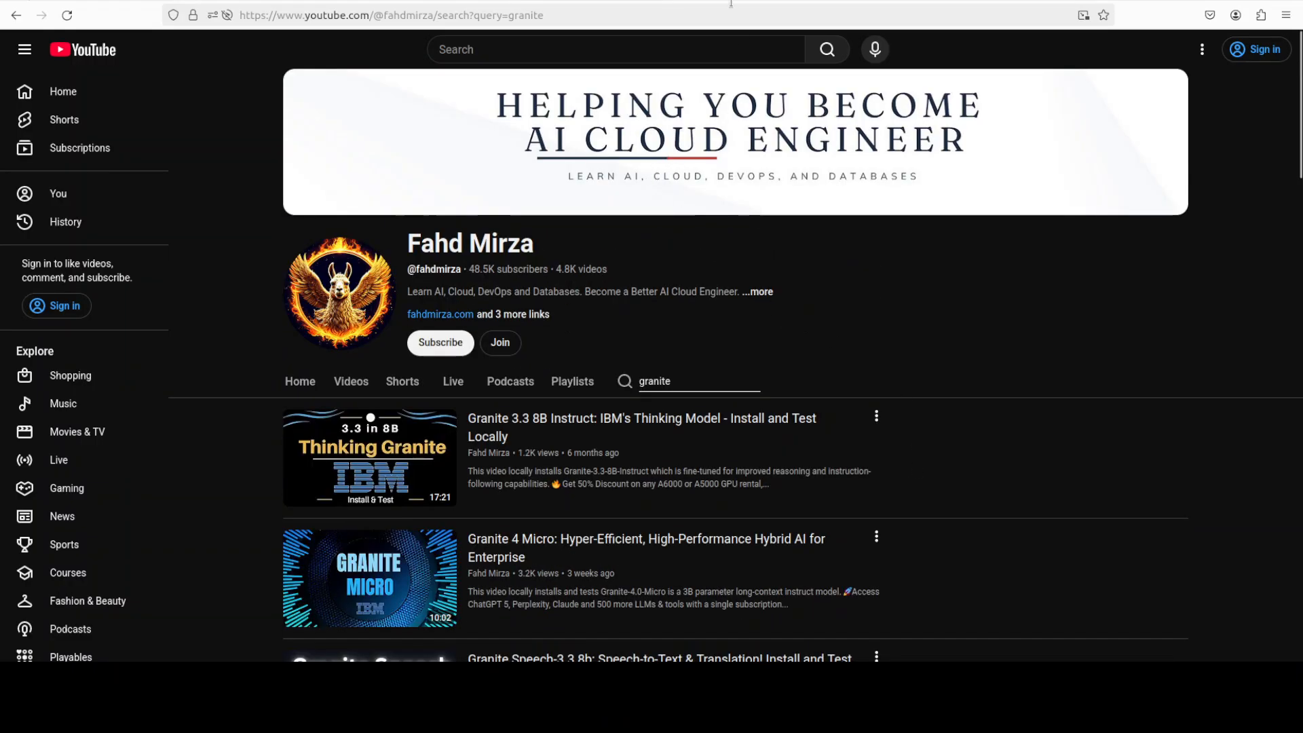
mouse_move(1059, 285)
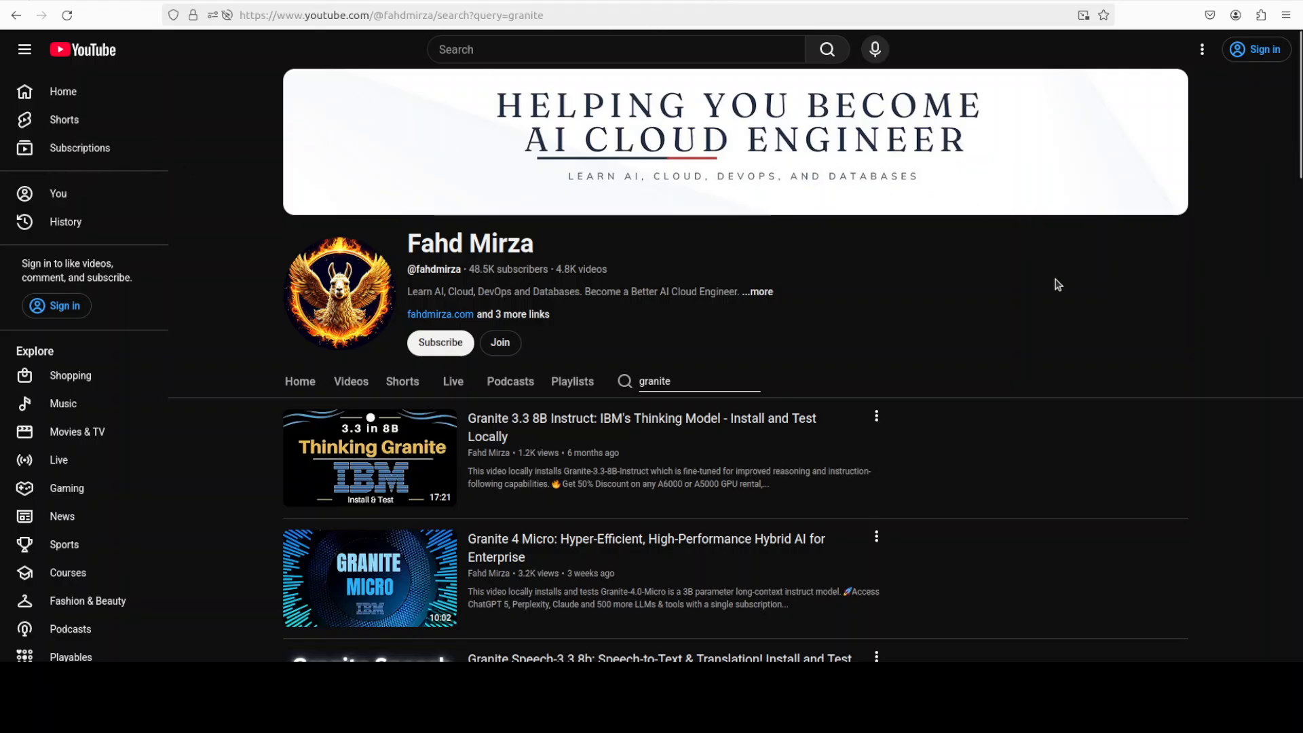
mouse_move(114, 252)
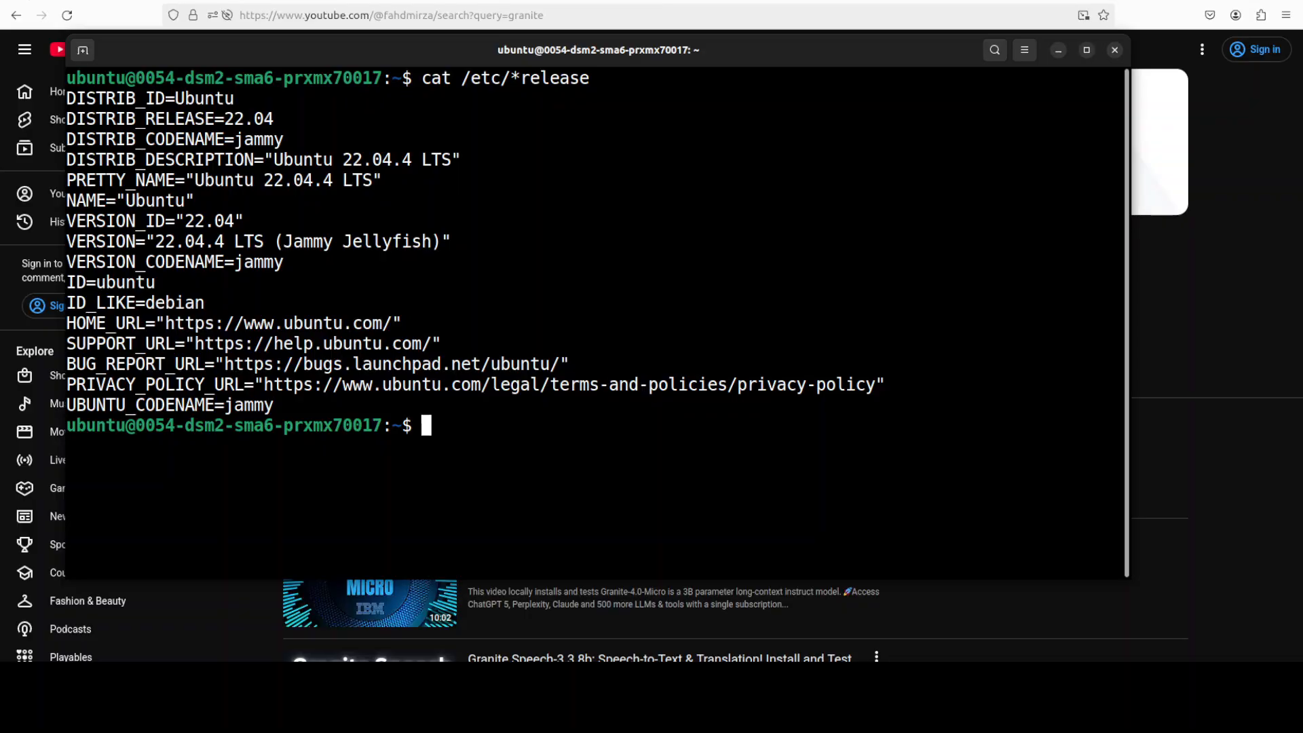
mouse_move(677, 270)
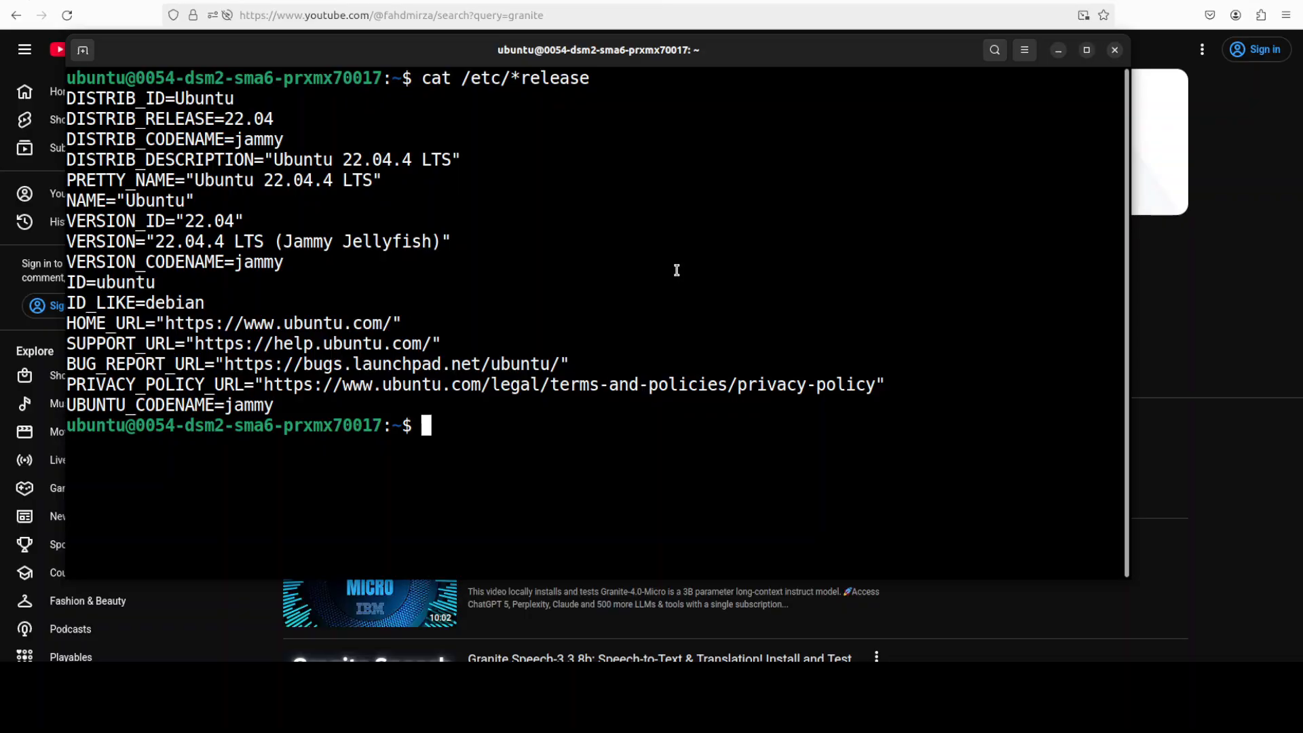
Enter nvidia-smi in the terminal after the Ubuntu release details appear
text(nvidia-smi)
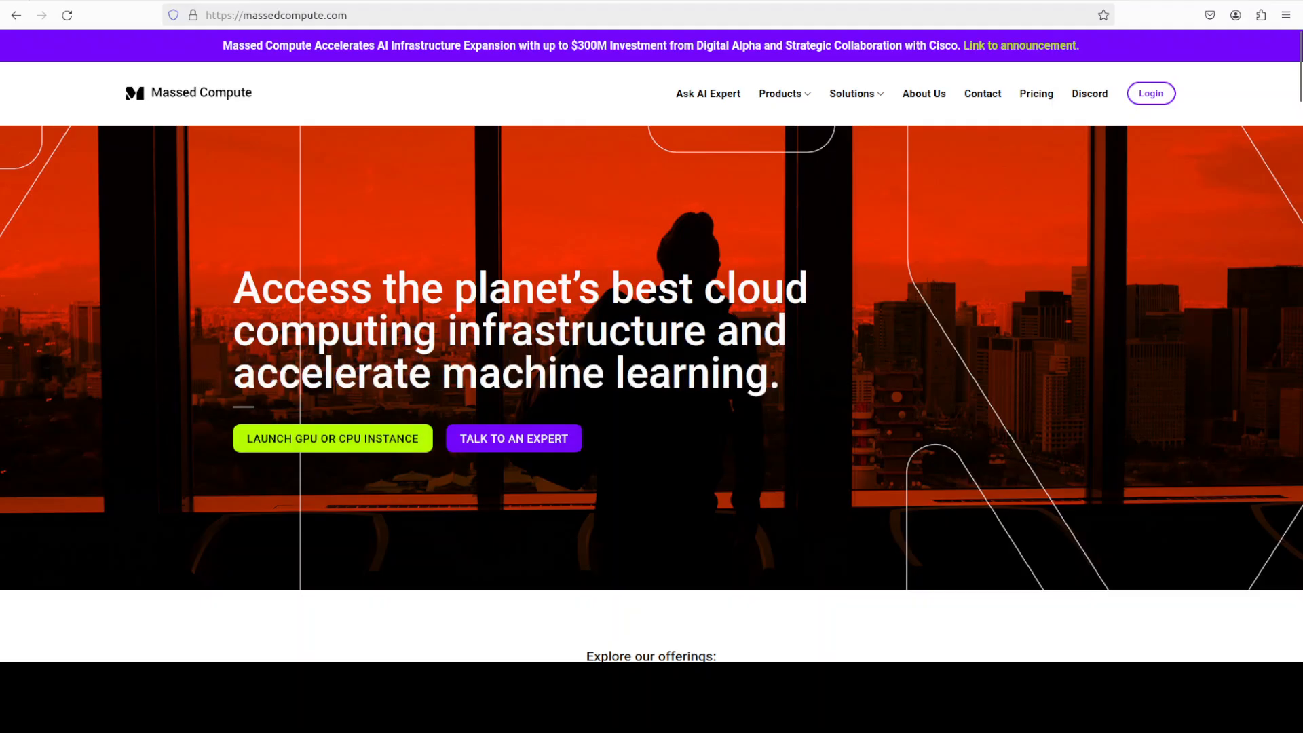
Right-click on the page while heading to the GradientHQ/parallax repository
right_click(515, 270)
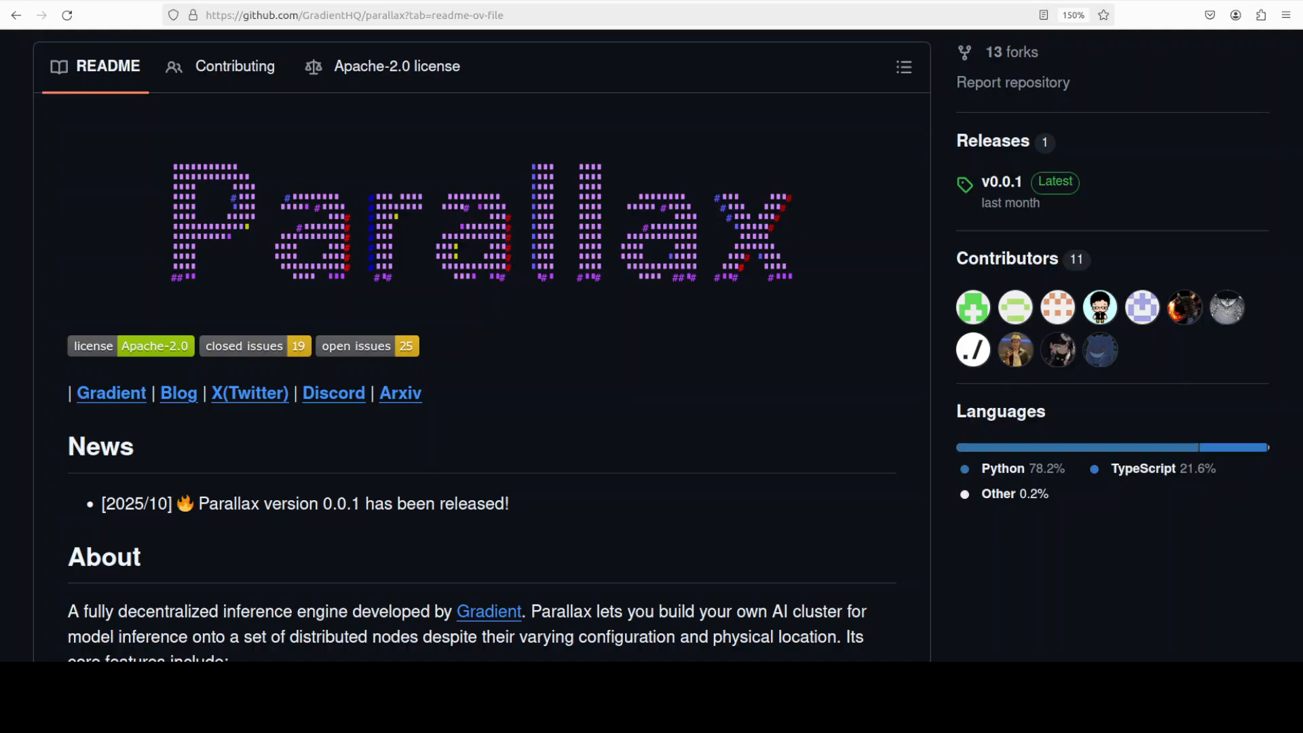
mouse_move(193, 319)
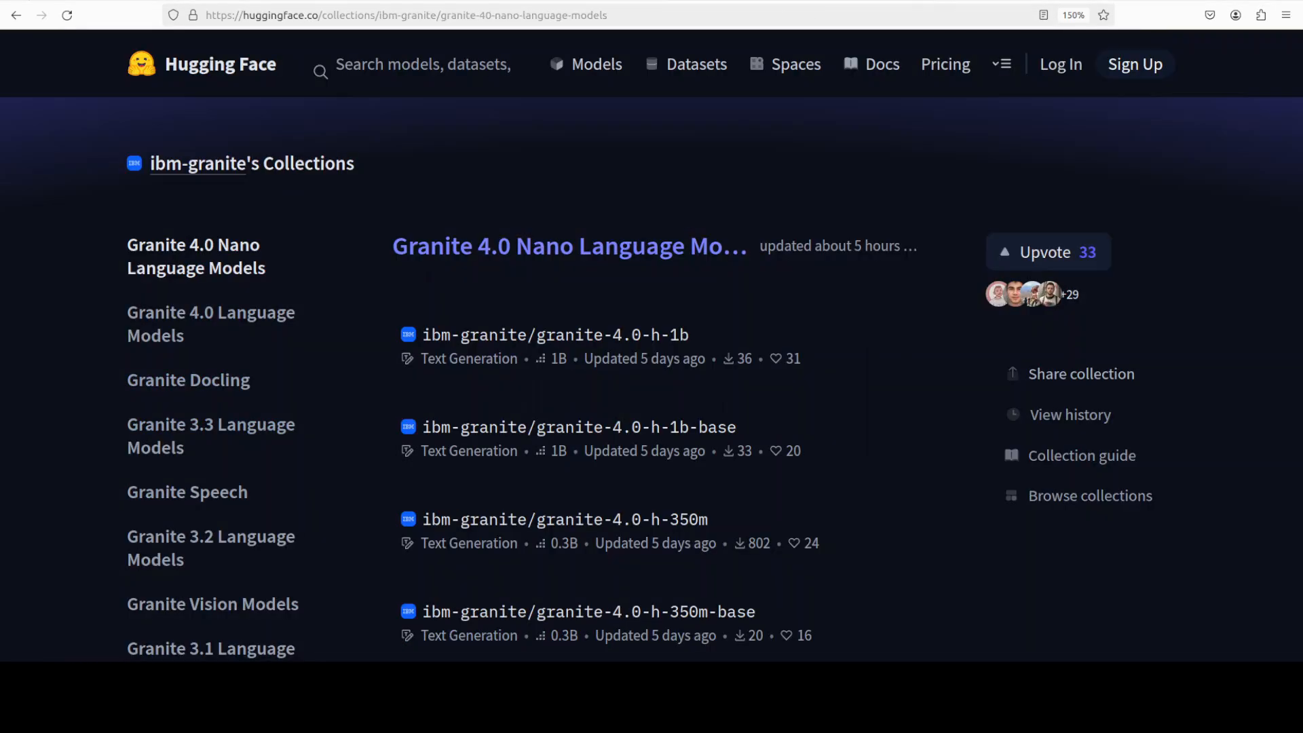
Open the ibm-granite/granite-4.0-h-350m model card from the Granite 4.0 Nano collection
click(564, 519)
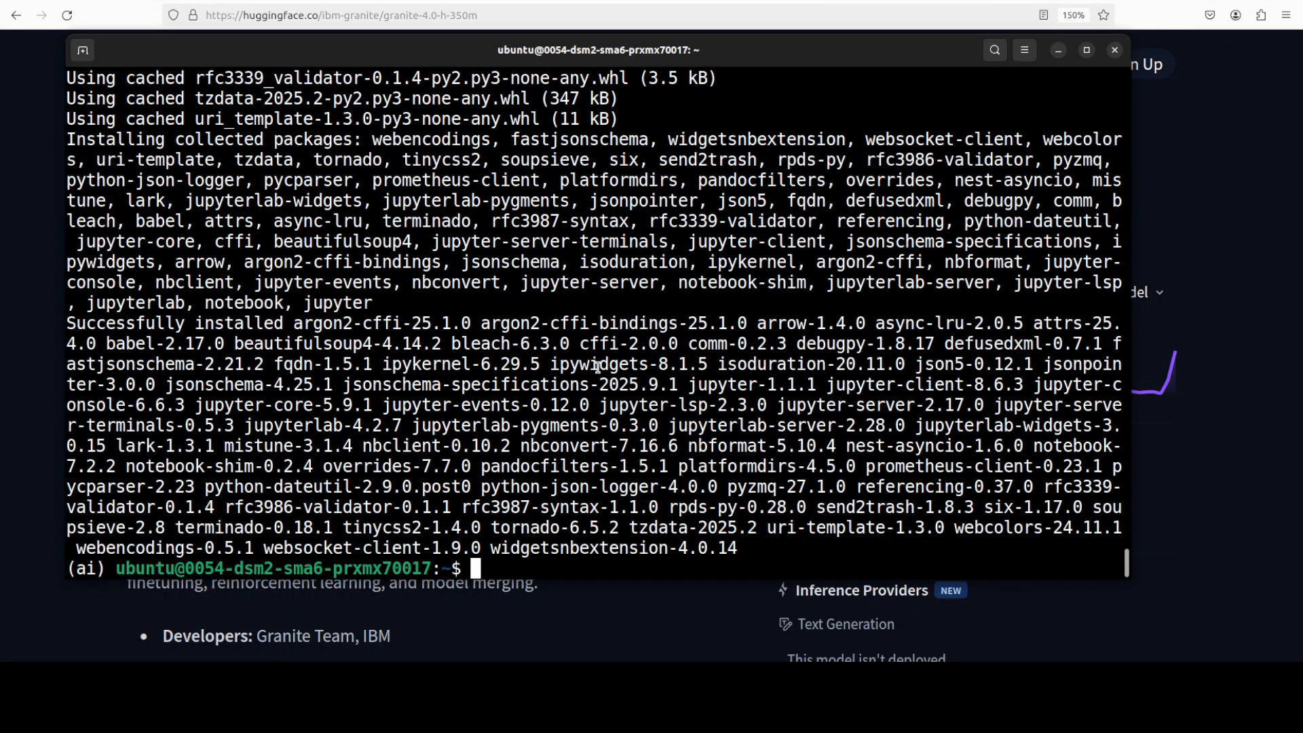
Try 'hf auth' and huggingface-cli download of granite-4.0-h-350m, which isn't found
text(hf auth l)
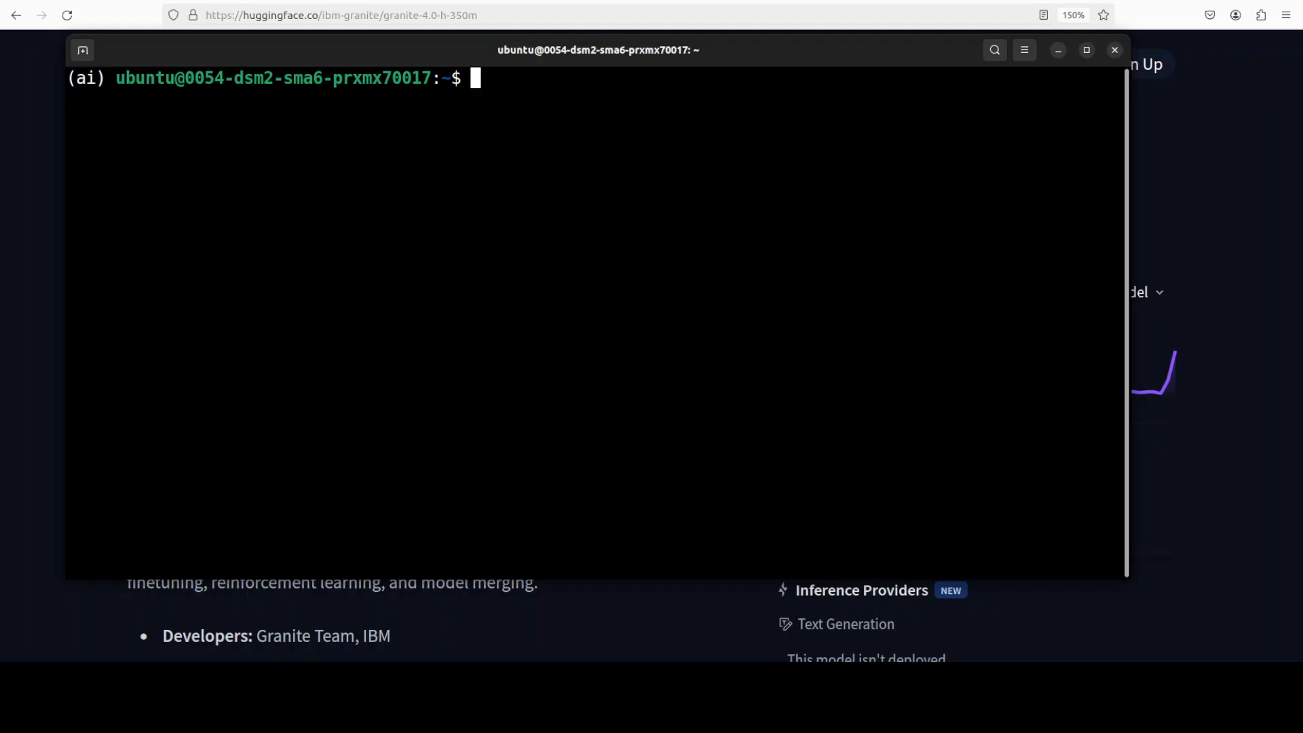
text(huggingface-cli download --resume-download ibm-granite/granite-4.0-h-350m --local-dir checkpoints --local-dir-use-symlinks False)
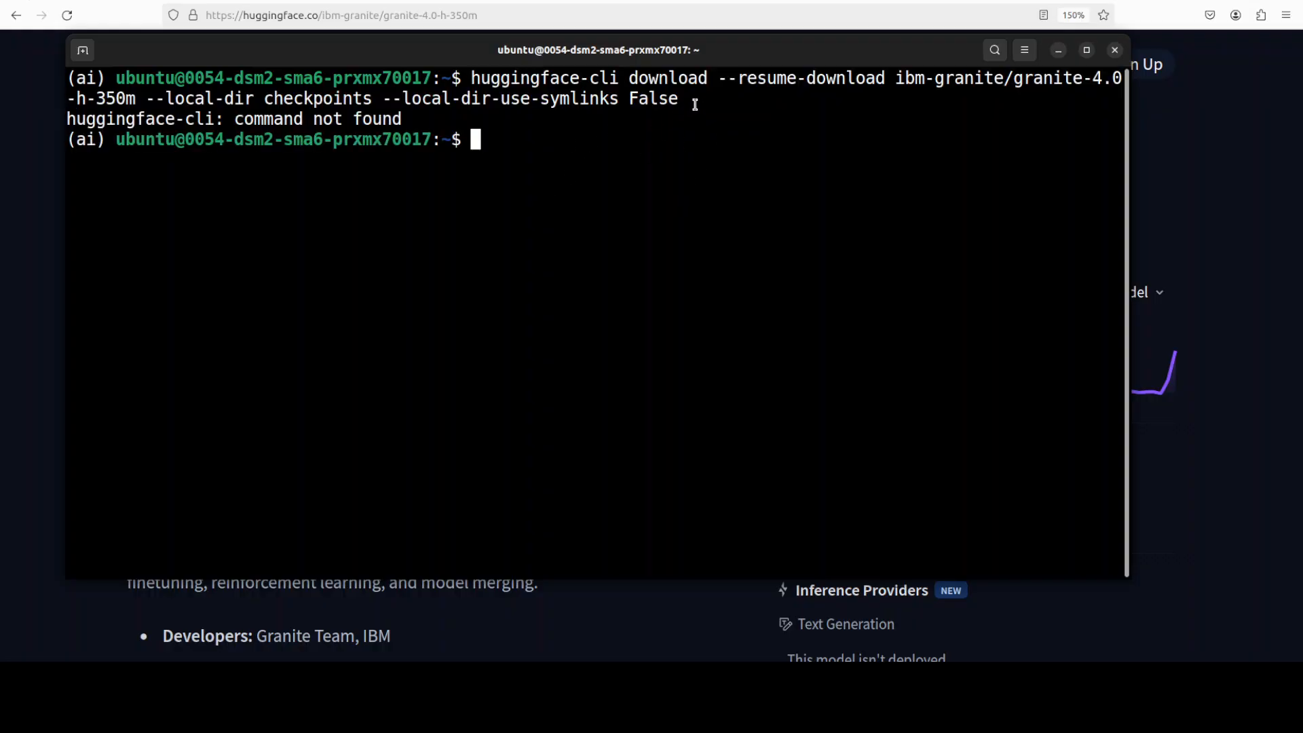
mouse_move(10, 280)
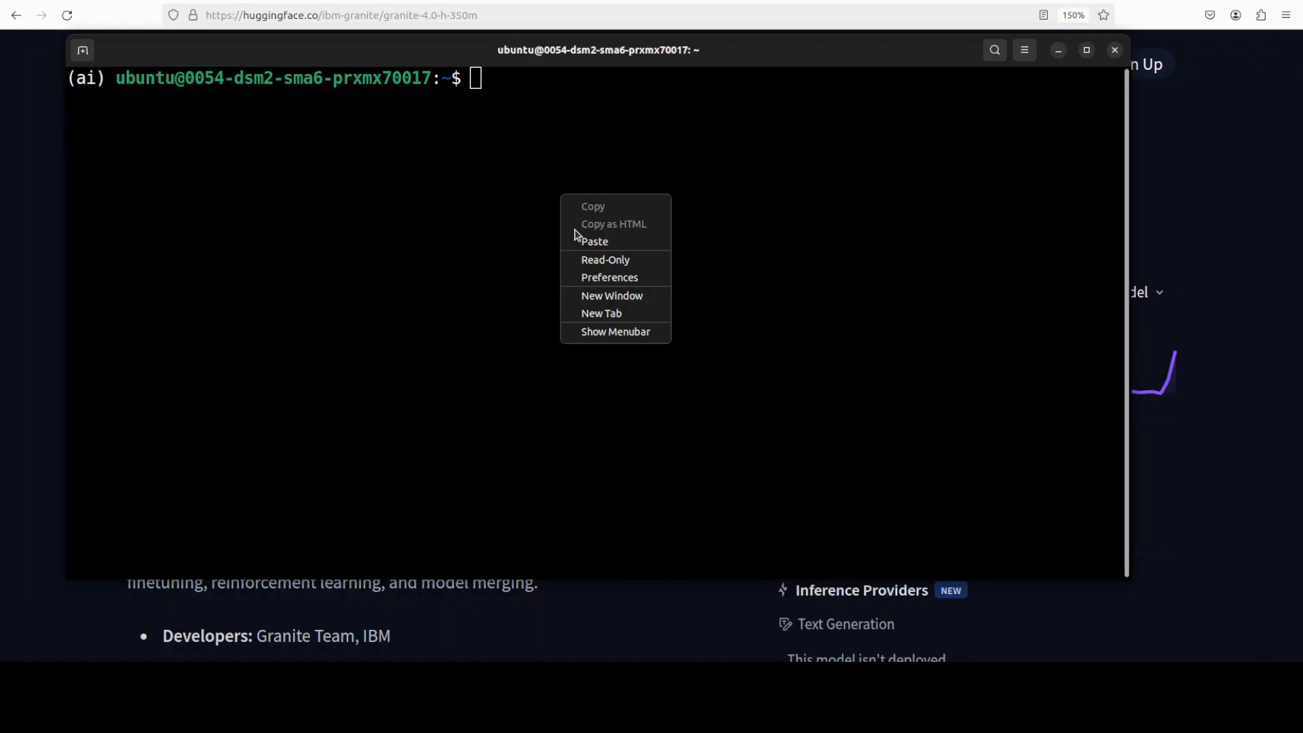
click(594, 241)
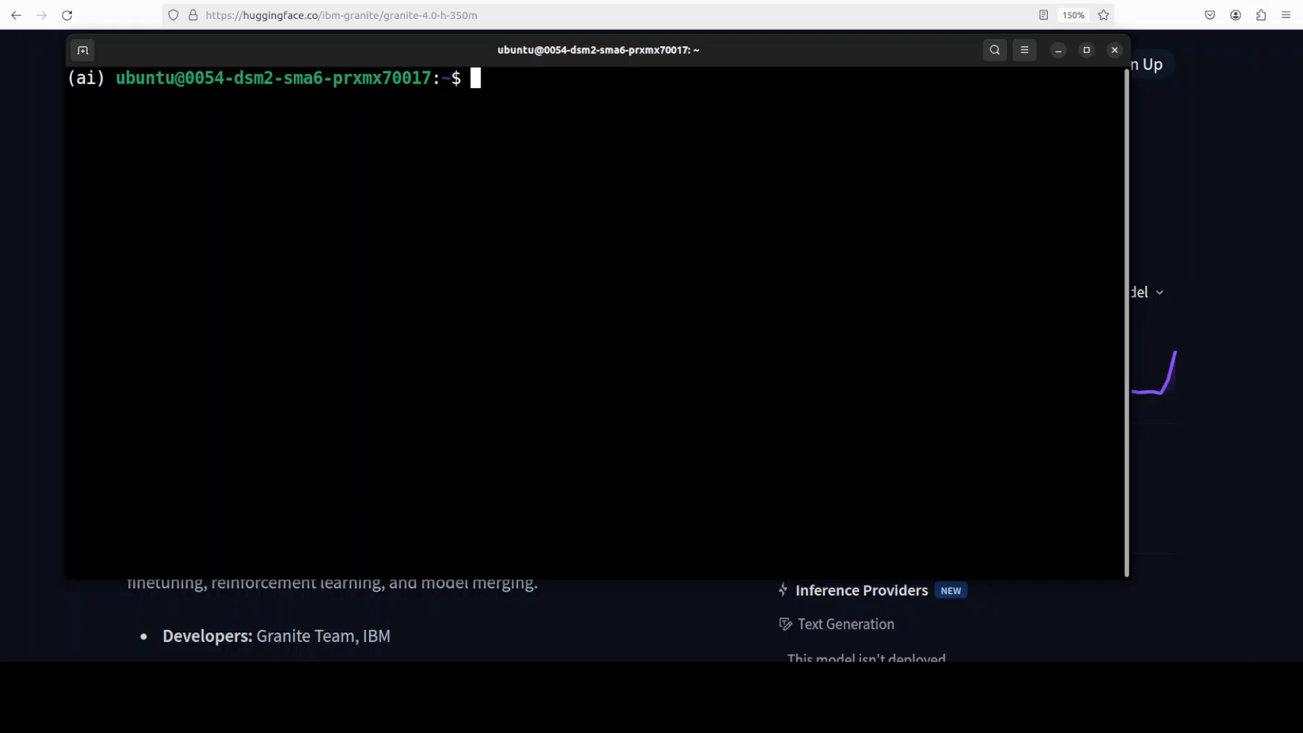
Install Jupyter notebook from conda-forge, then begin the model-loading cell with device = "cpu"
text(conda install -c conda-forge --override-channels notebook -y)
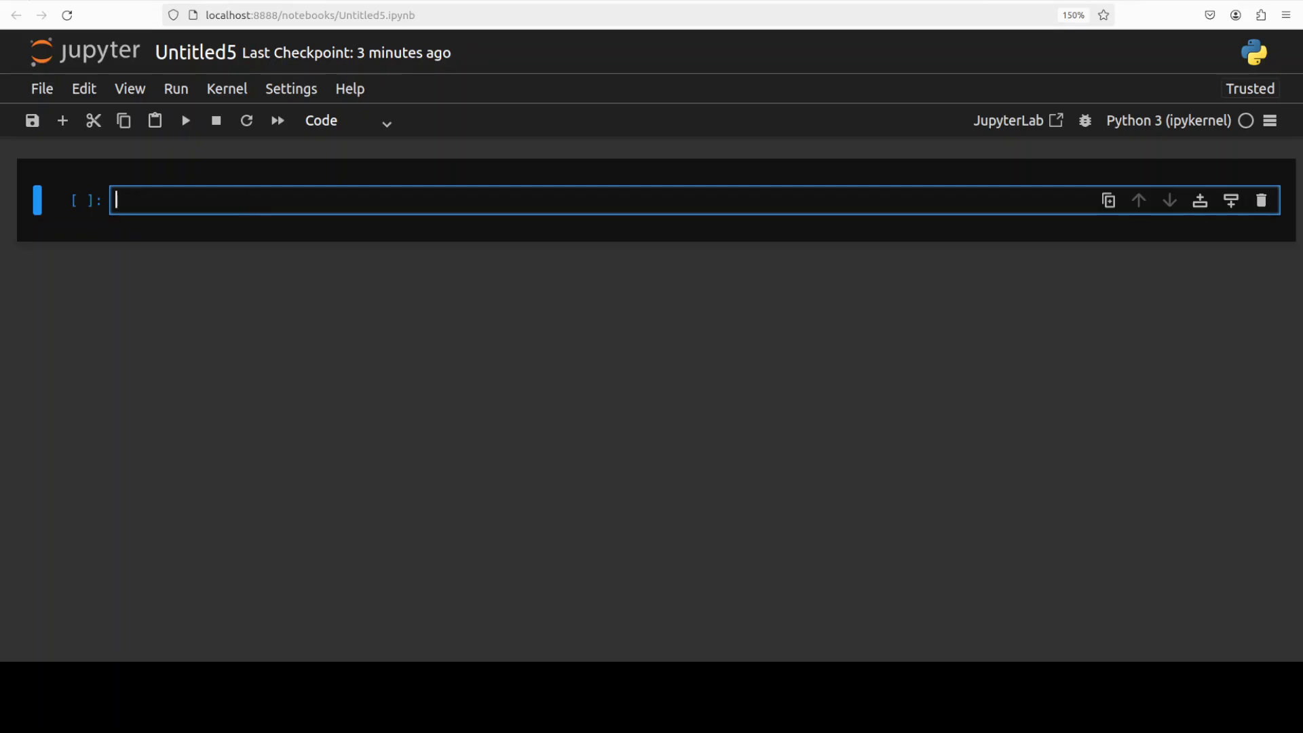
text(device = "cpu")
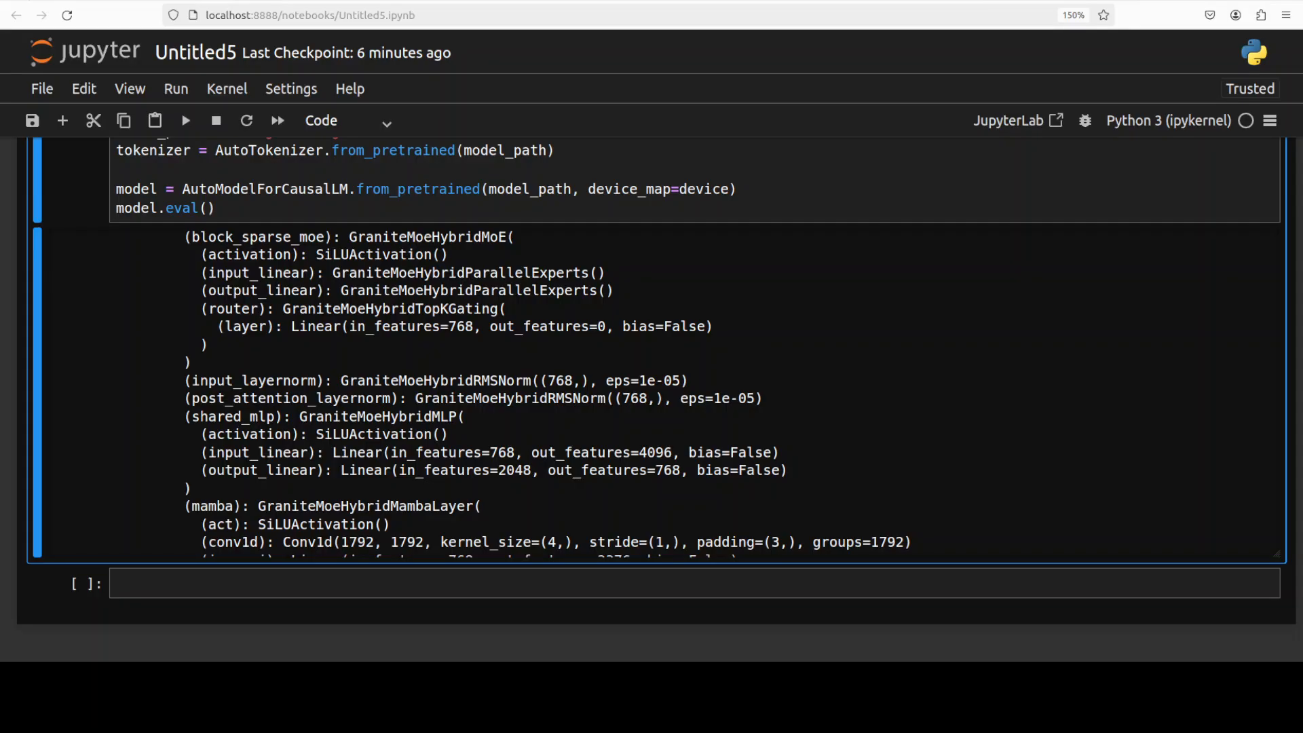
scroll(down, 3)
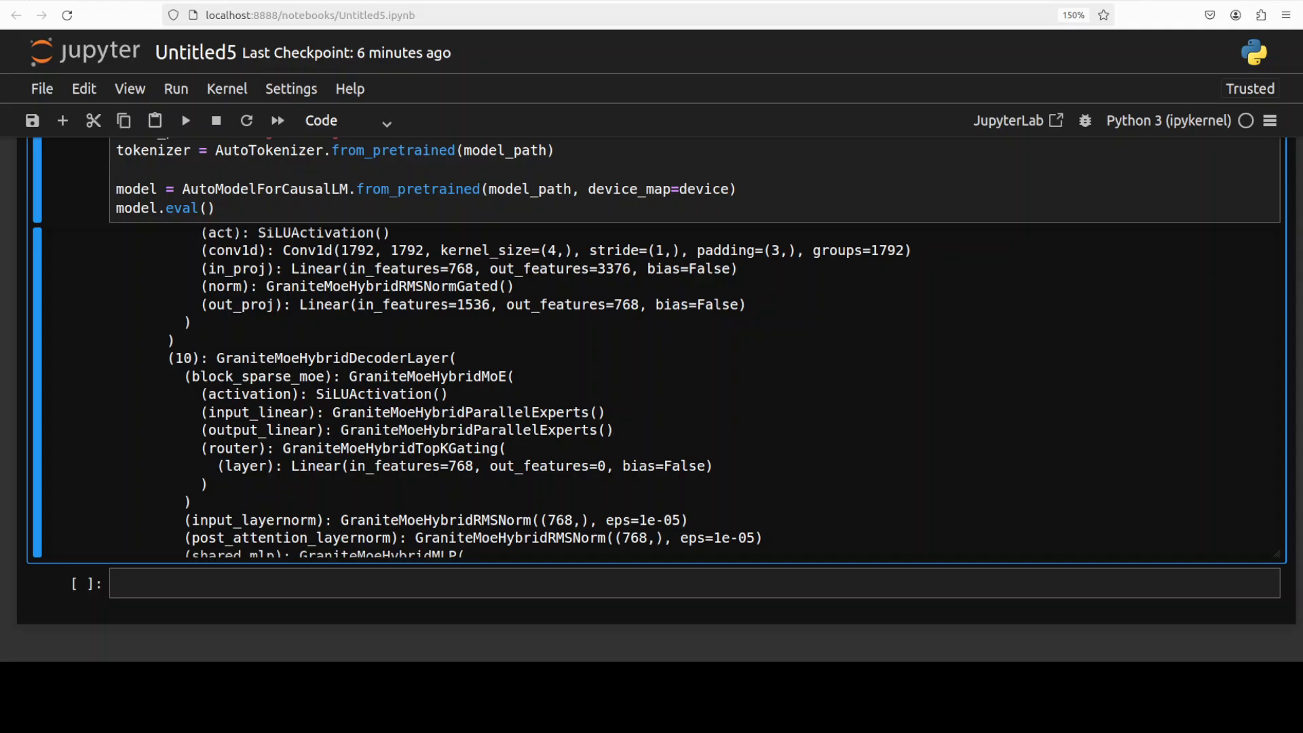
scroll(down, 3)
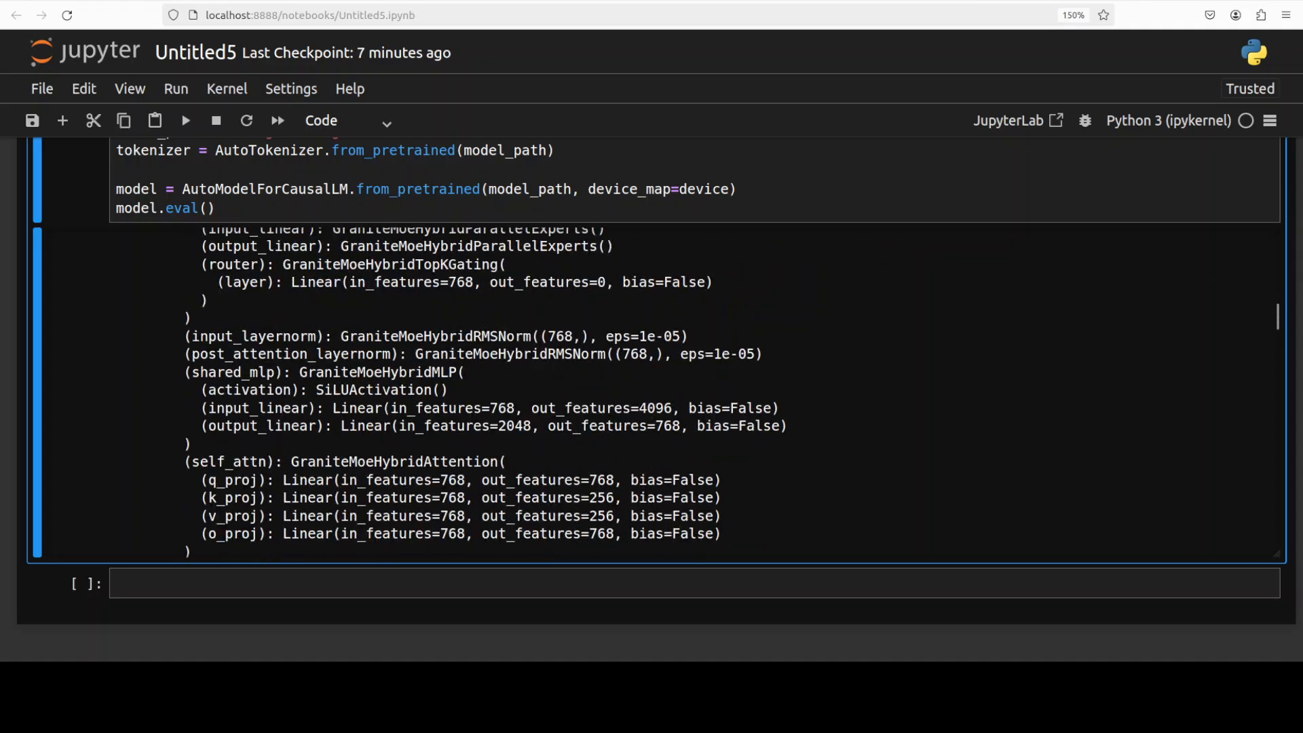
scroll(down, 3)
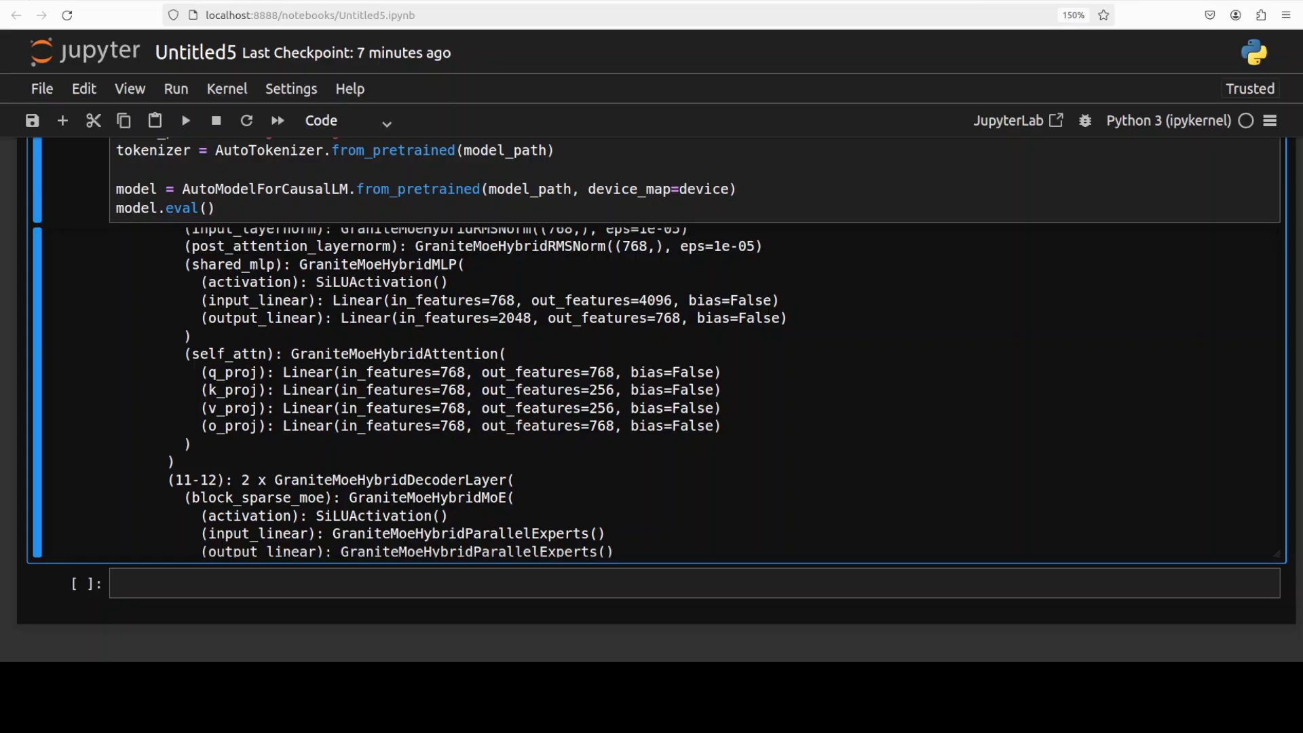
scroll(down, 3)
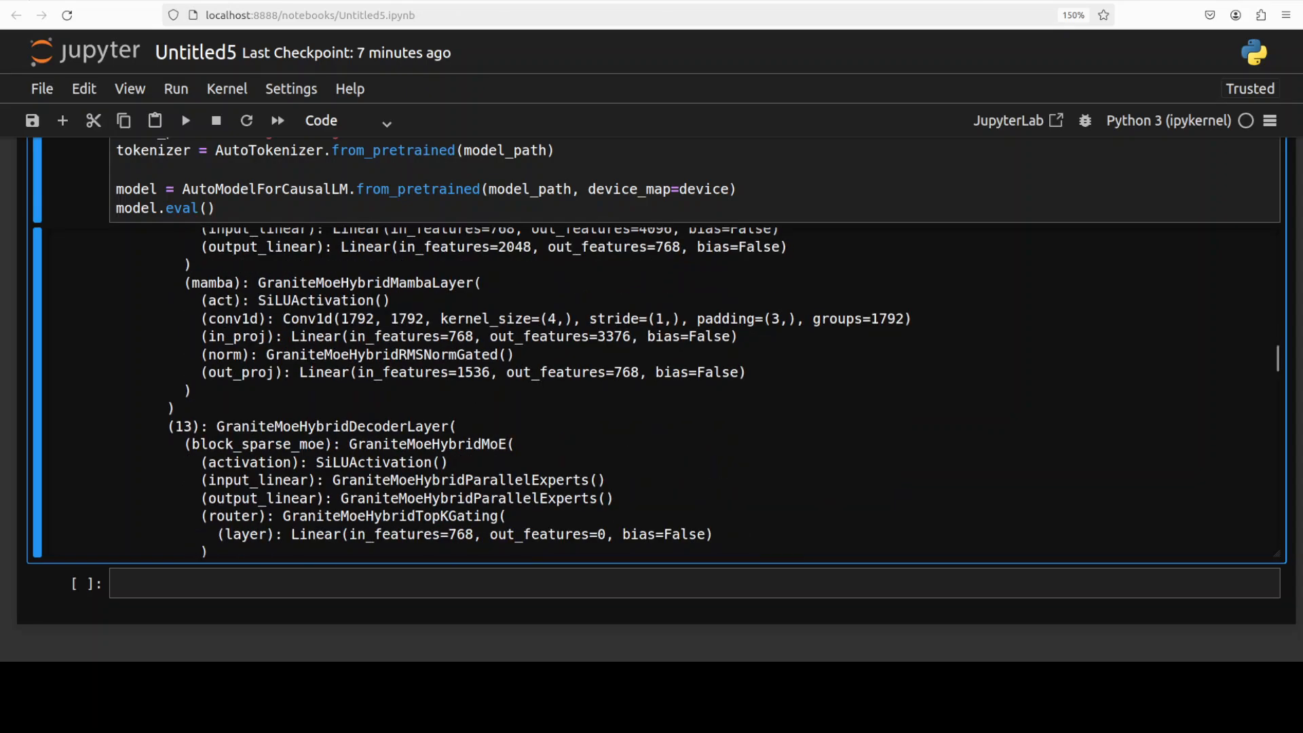
scroll(down, 3)
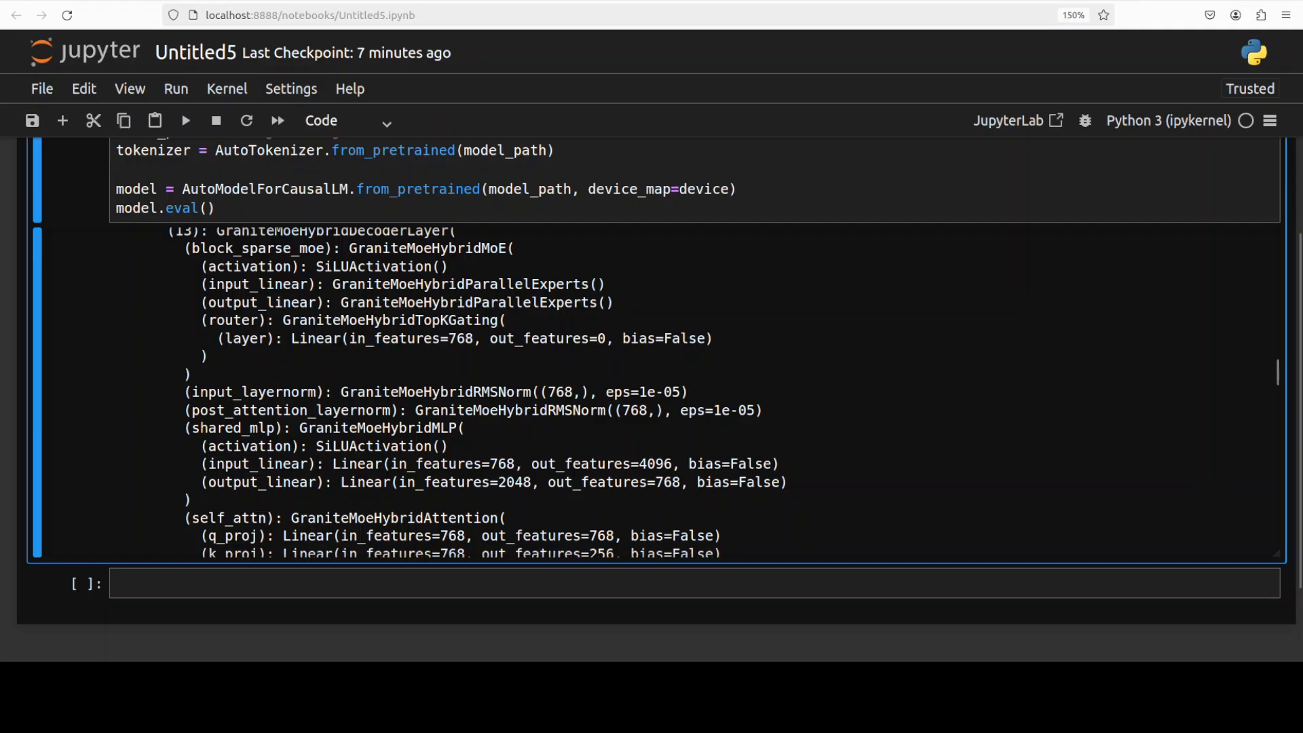
scroll(down, 3)
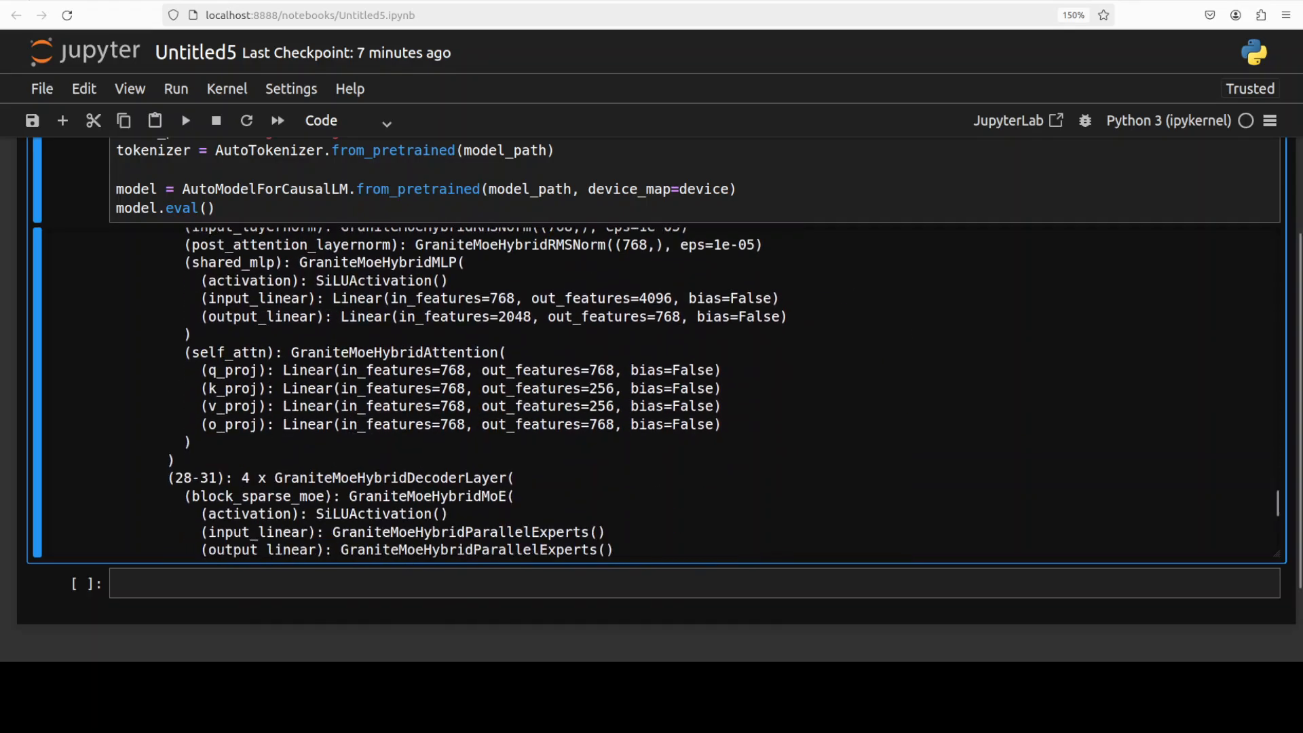
scroll(down, 3)
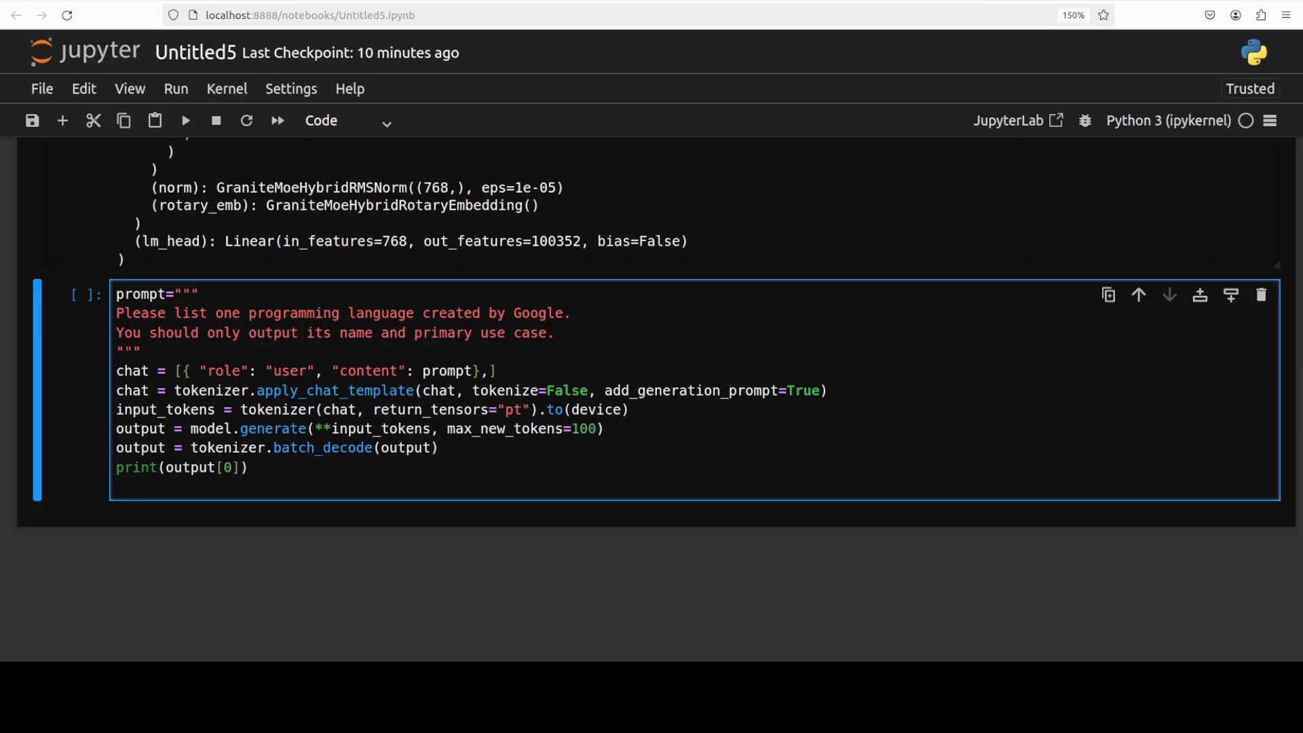
click(552, 333)
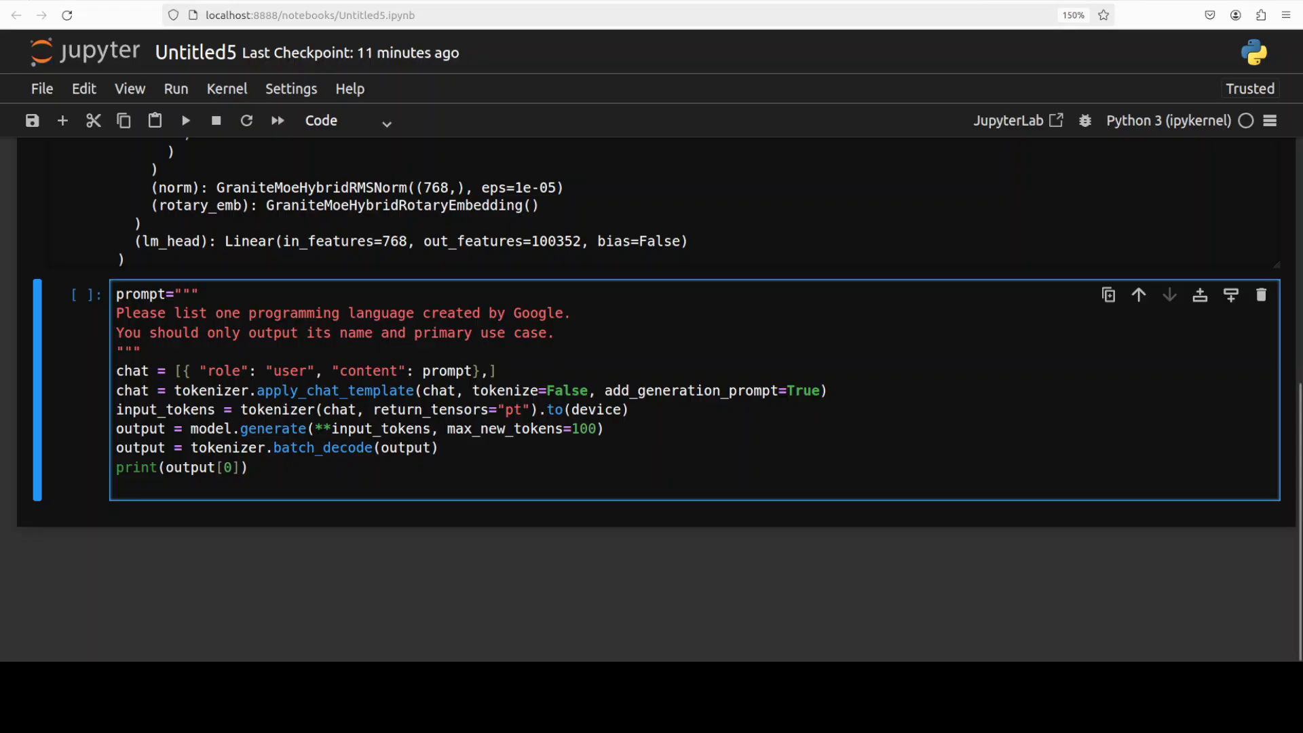
click(553, 332)
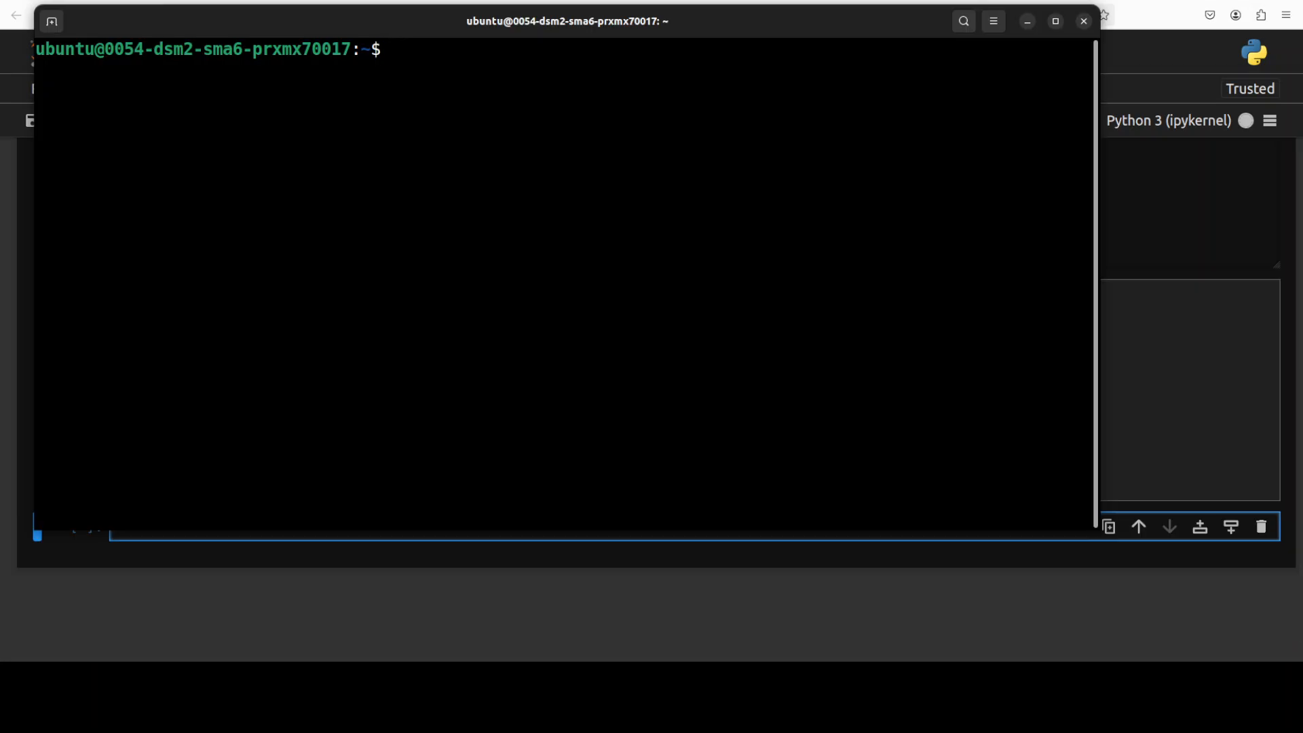
Print the CPU model and RAM with an echo combining lscpu and free -h
text(echo "CPU: $(lscpu | grep 'Model name' | cut -d: -f2 | xargs)" && free -h | grep '^Mem:' | awk '{print "RAM: "$2}')
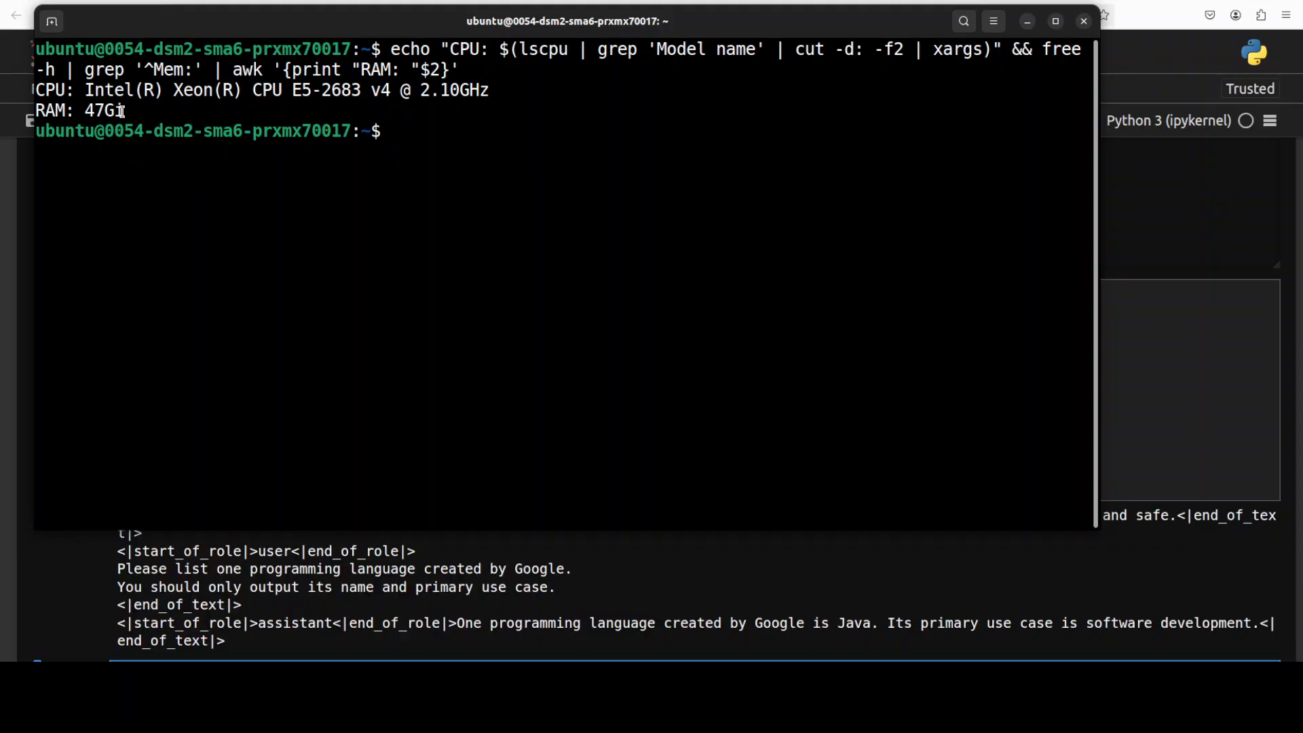
mouse_move(590, 573)
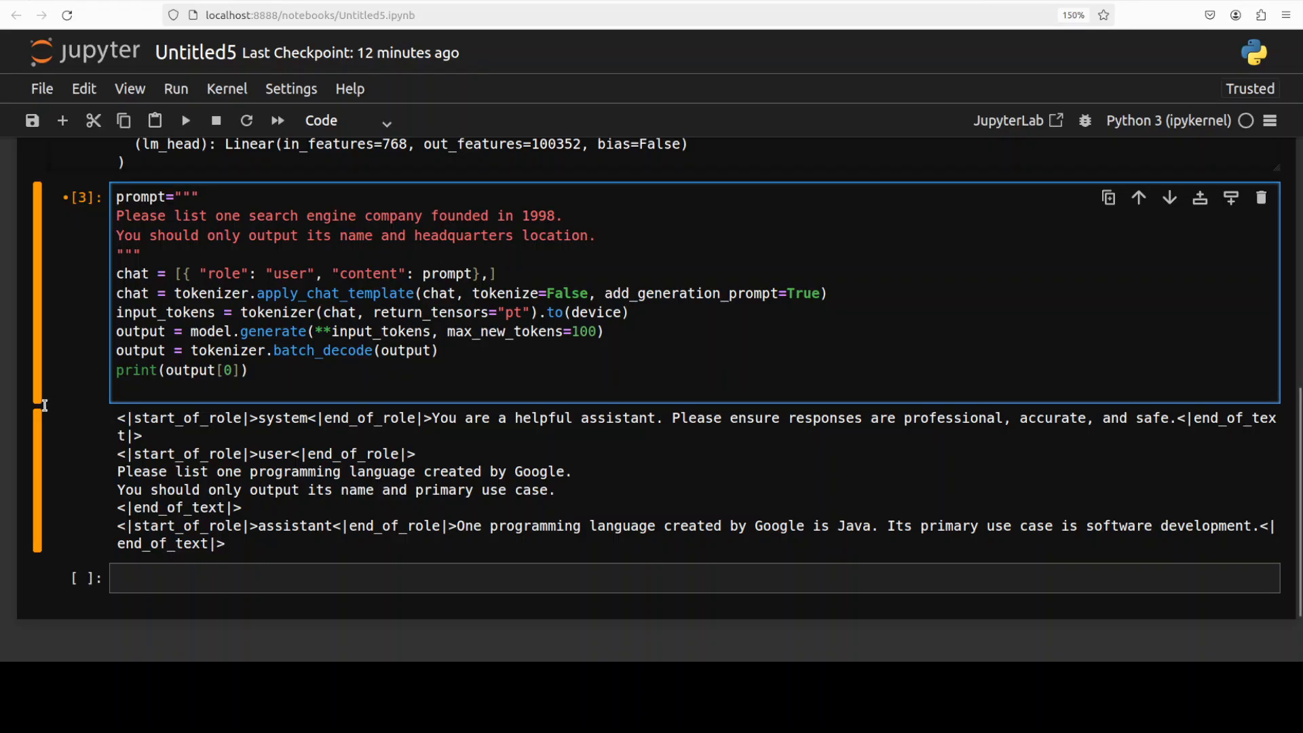
Run the 1998 search engine question and the Swaziland new-name question
click(186, 121)
text(What is the new name of country Swaziland?)
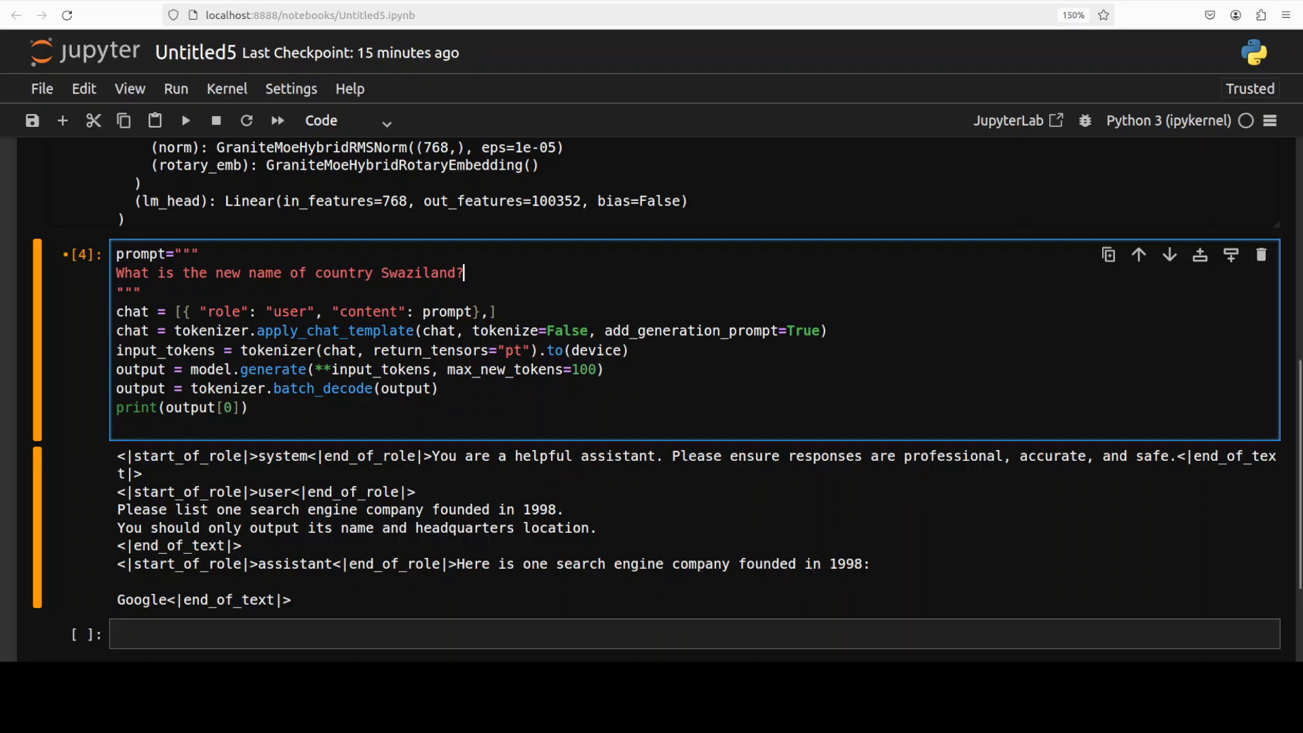
click(186, 120)
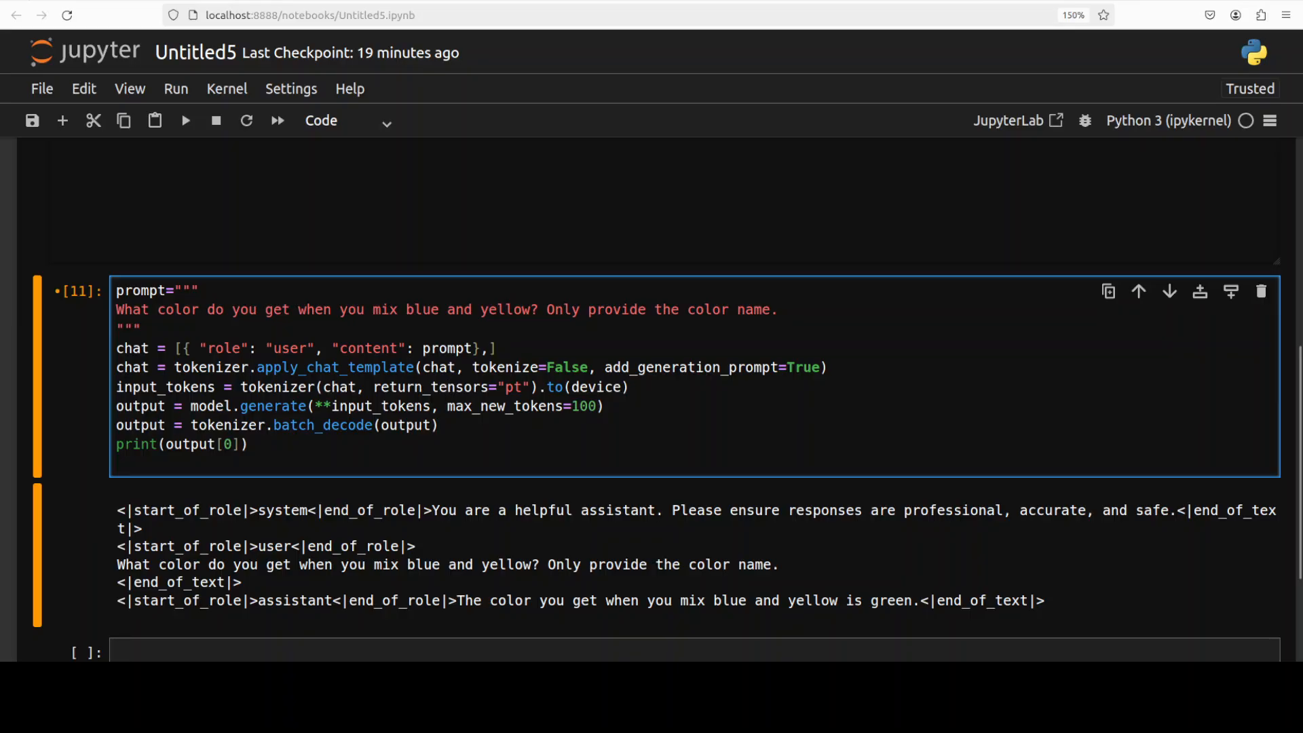
Rewrite the prompt as the 15 times 4 divided by 7 question, asking only for the number
double_click(891, 601)
text(What is 15 multiplied by 4 and then divided by 7? Only provide the number.)
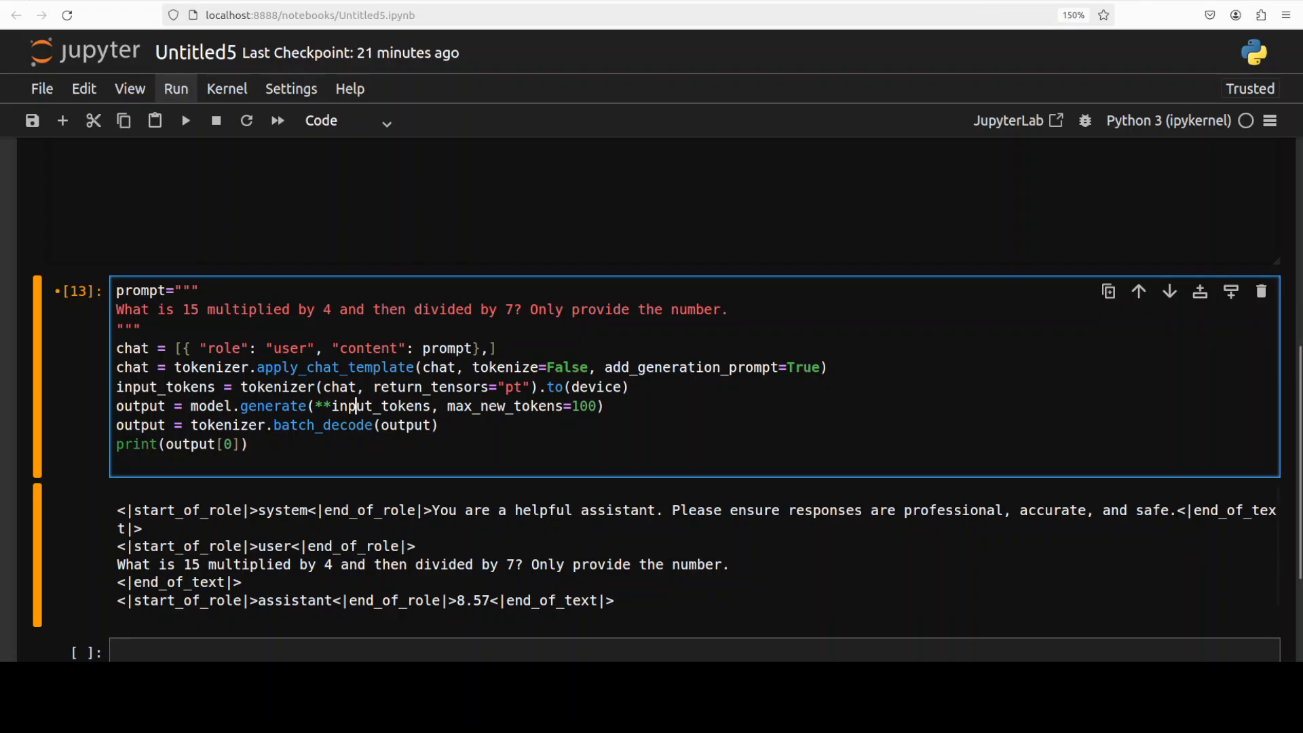
mouse_move(353, 406)
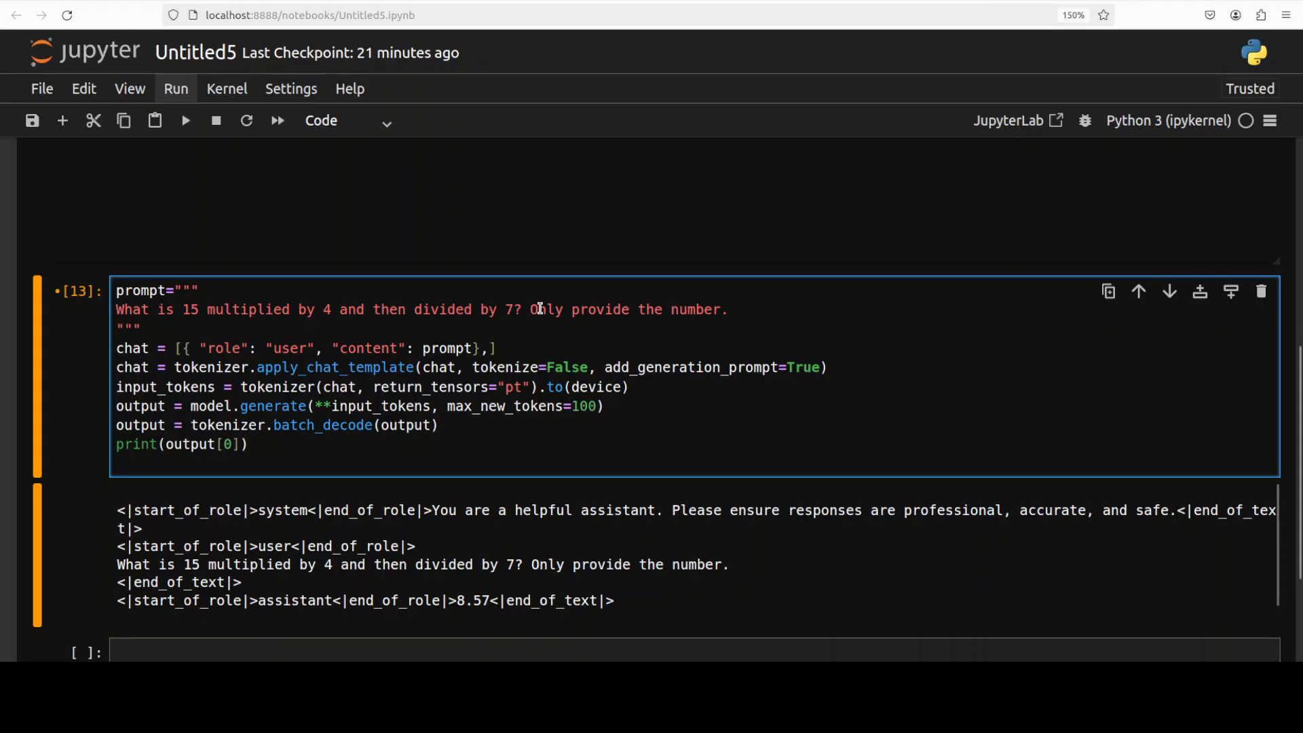
drag(537, 309, 637, 309)
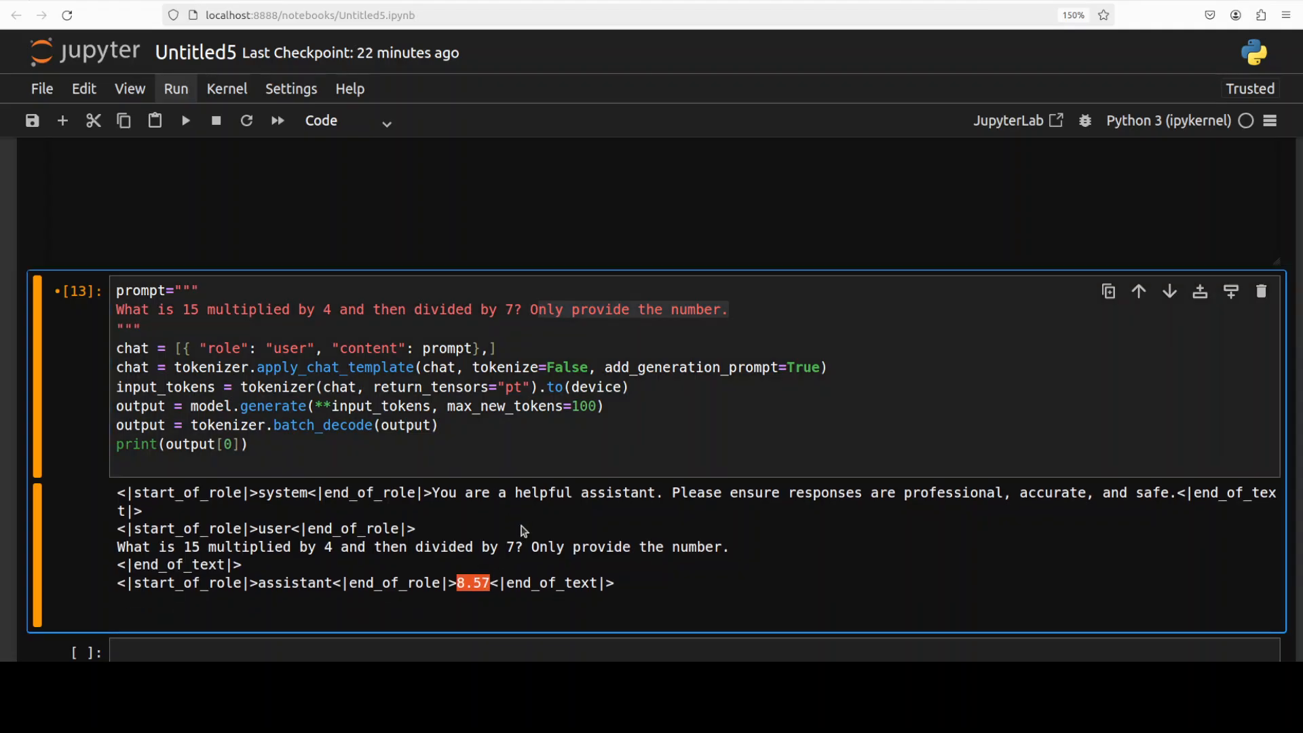
mouse_move(717, 520)
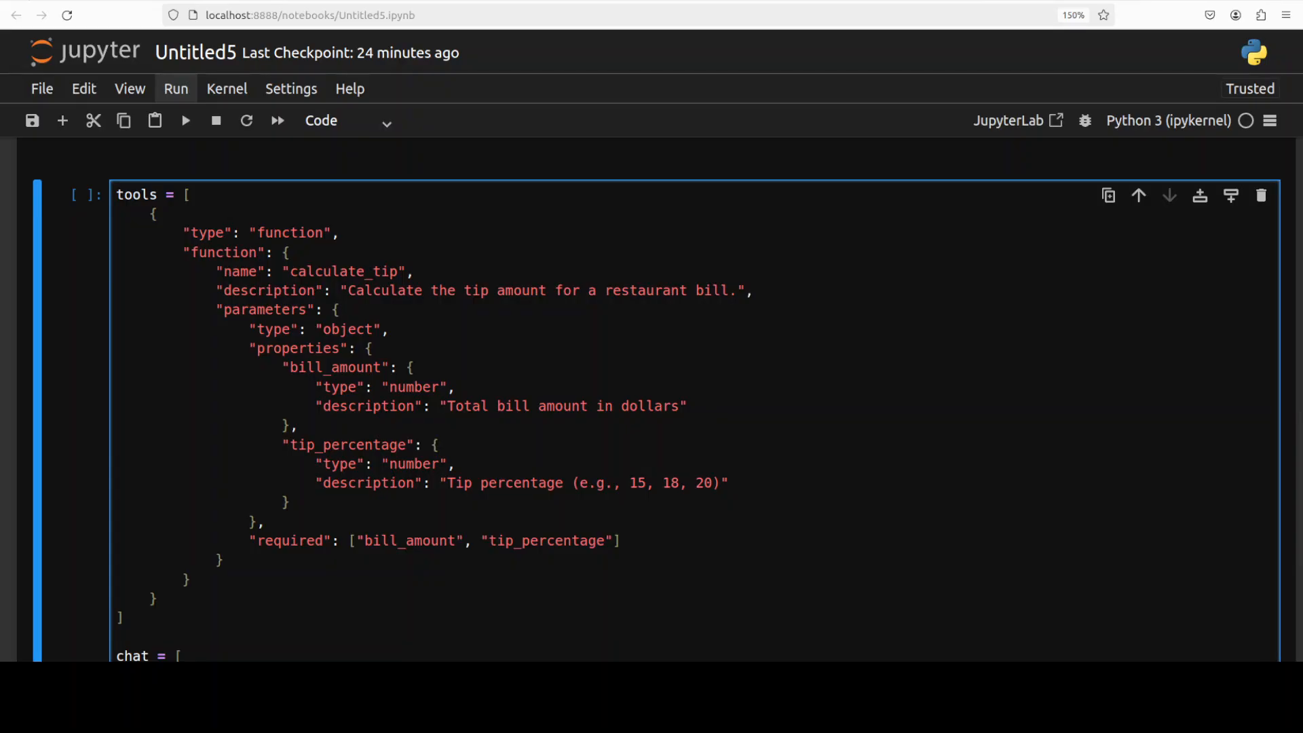
Scroll to the calculate_tip cell for a 20% tip on $45 and highlight a code line
scroll(down, 3)
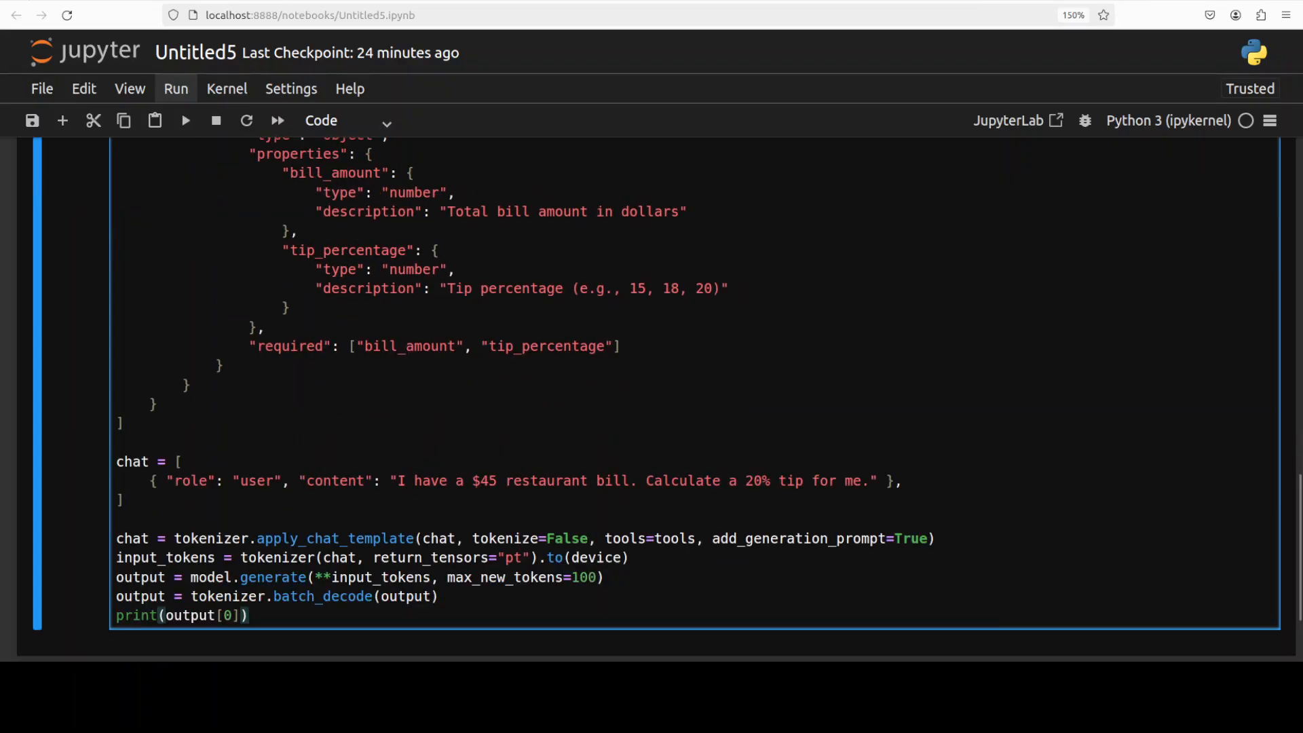
scroll(down, 3)
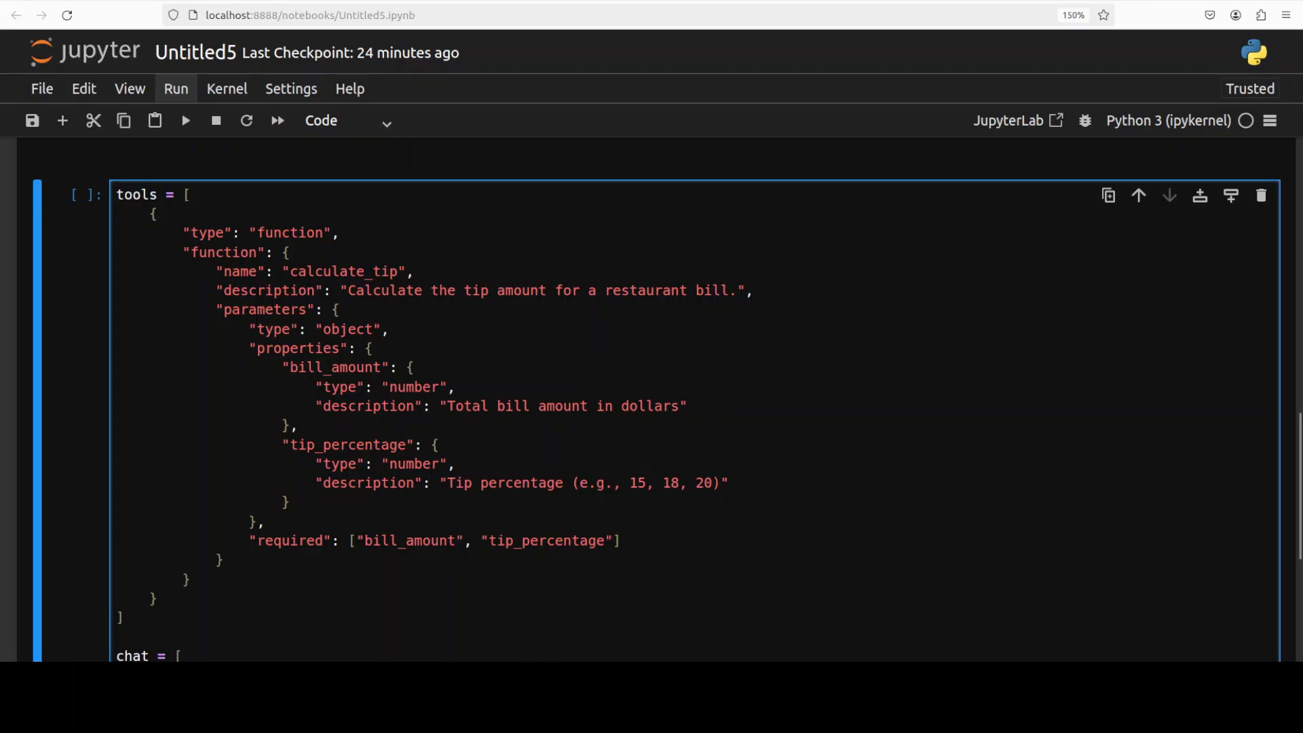
scroll(down, 3)
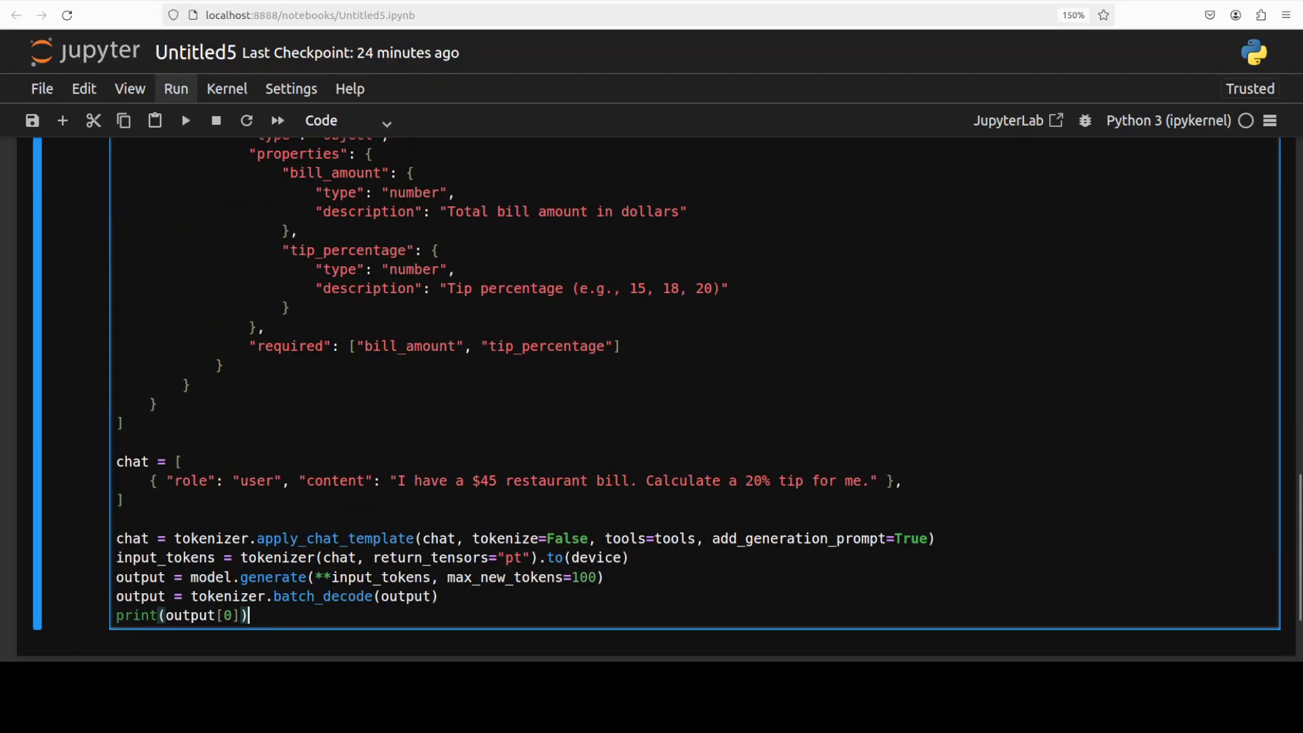
drag(396, 481, 637, 481)
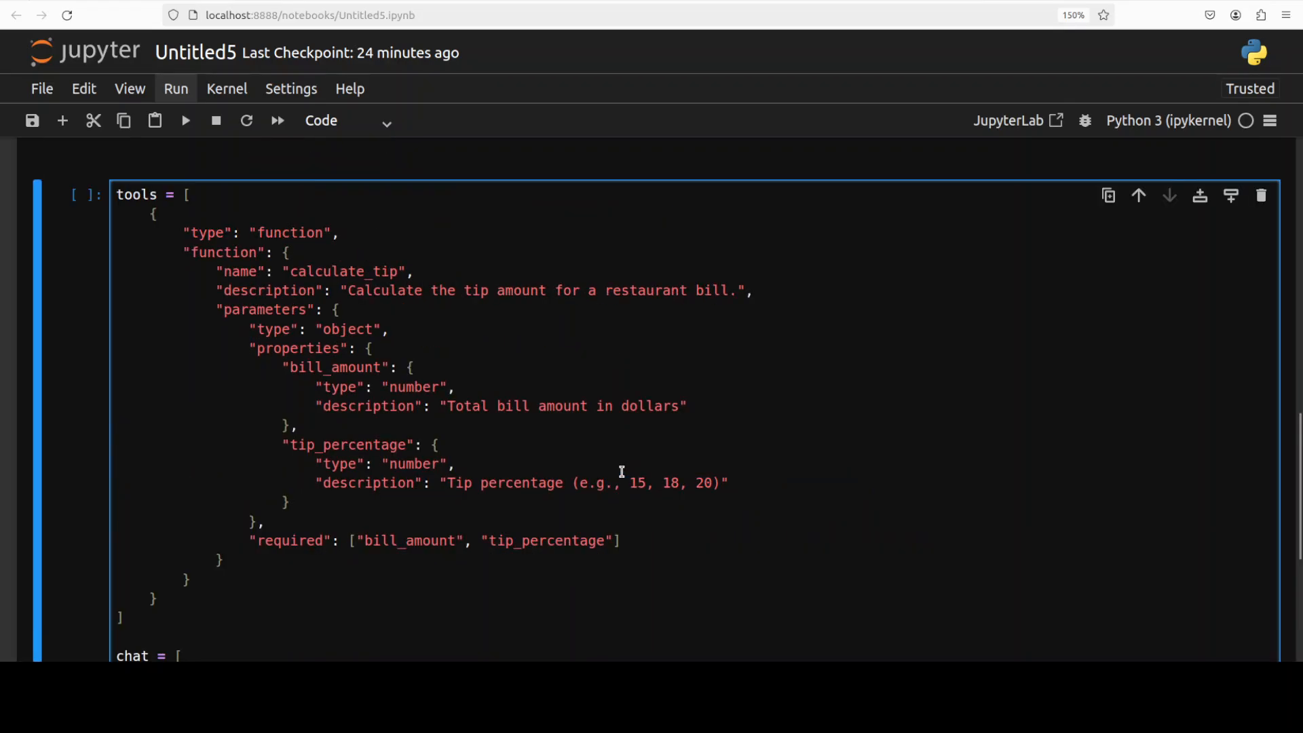
mouse_move(455, 418)
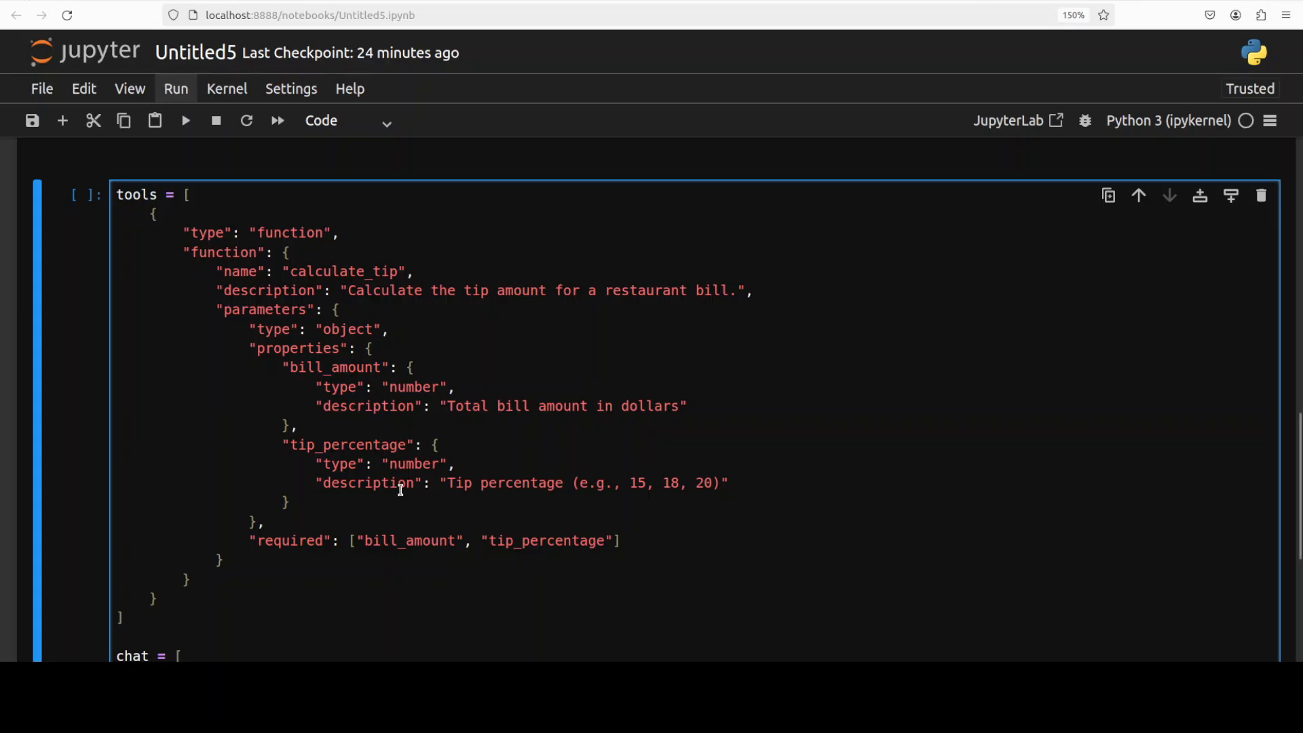
mouse_move(350, 416)
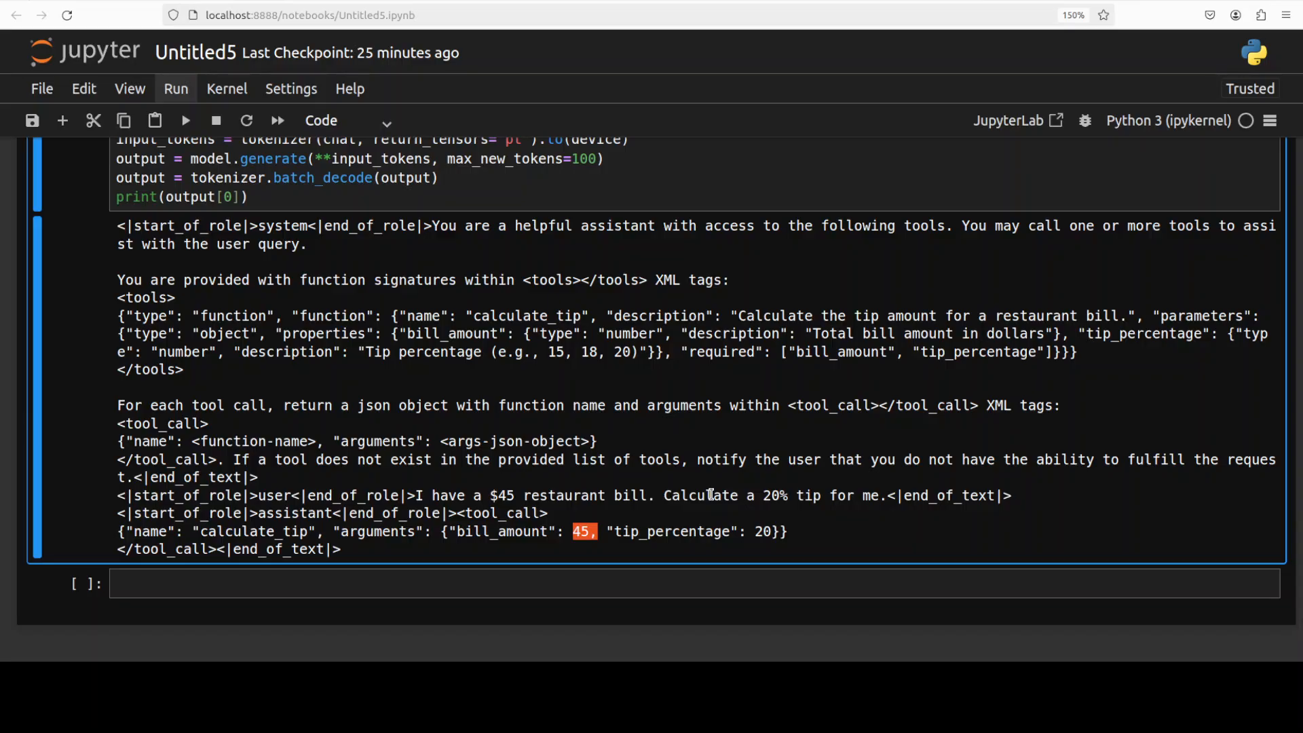
mouse_move(426, 514)
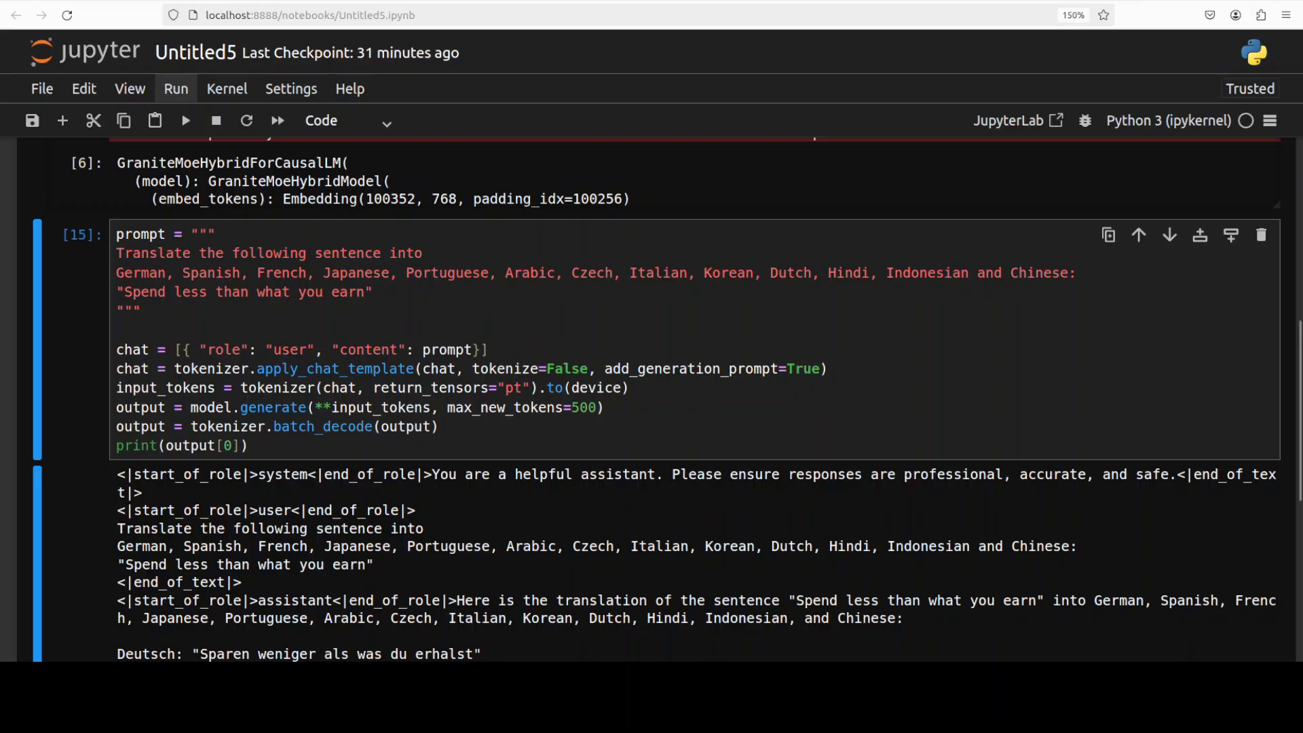
Scroll to view the German, Spanish and French translations of "how much is this?"
scroll(down, 3)
text("how much is this?)
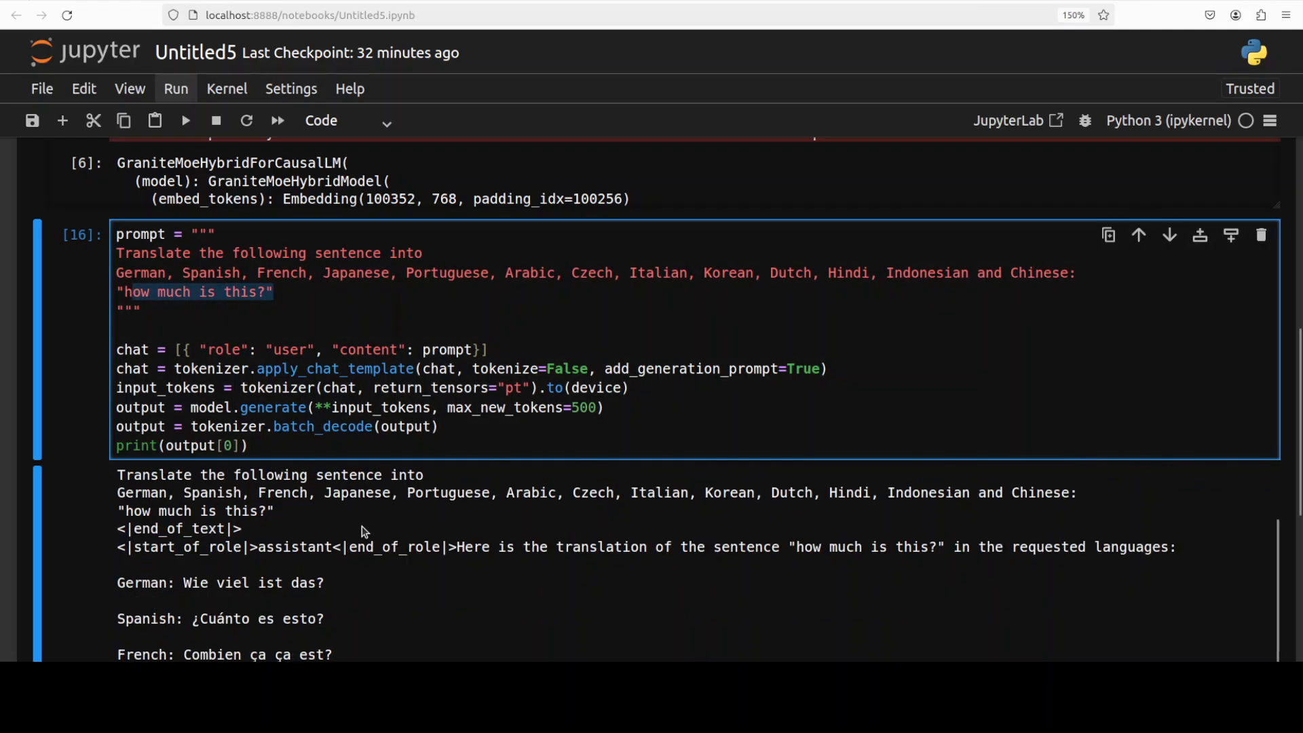
Scroll through the translations ending at Arabic, highlighting the French and Arabic words
scroll(down, 3)
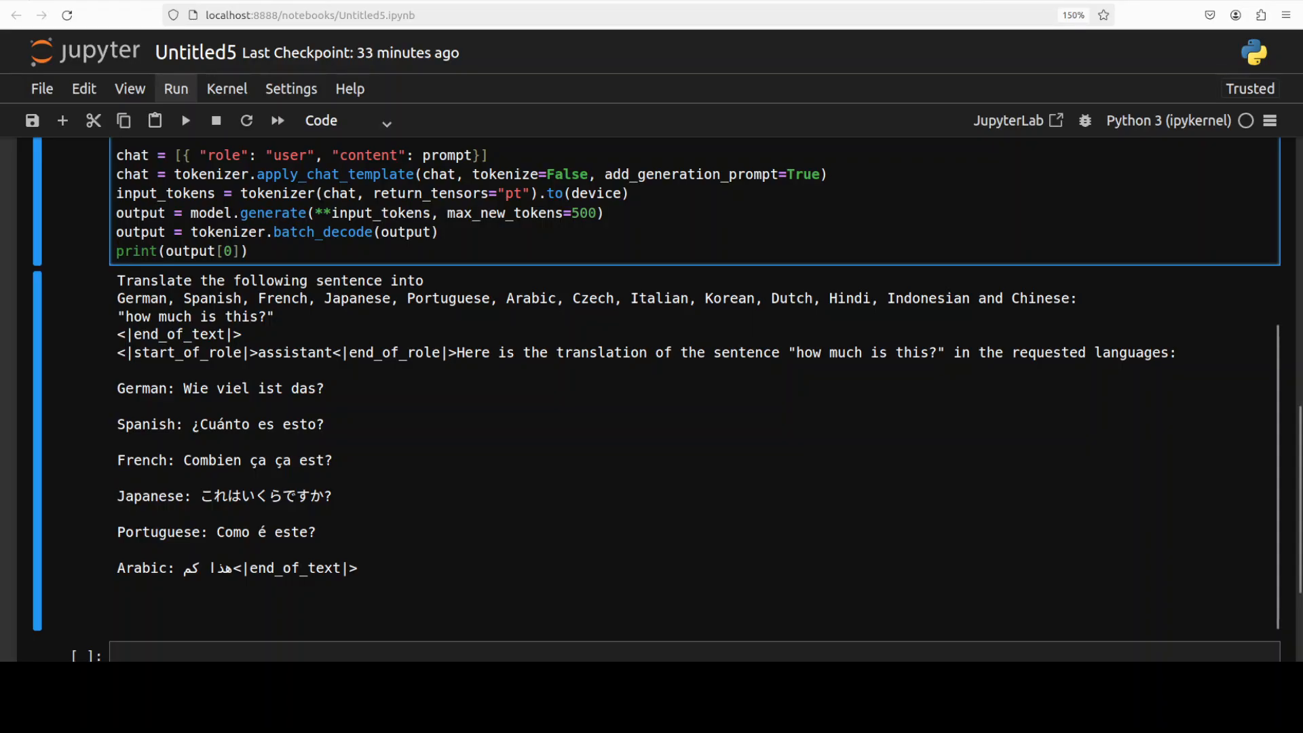
scroll(down, 3)
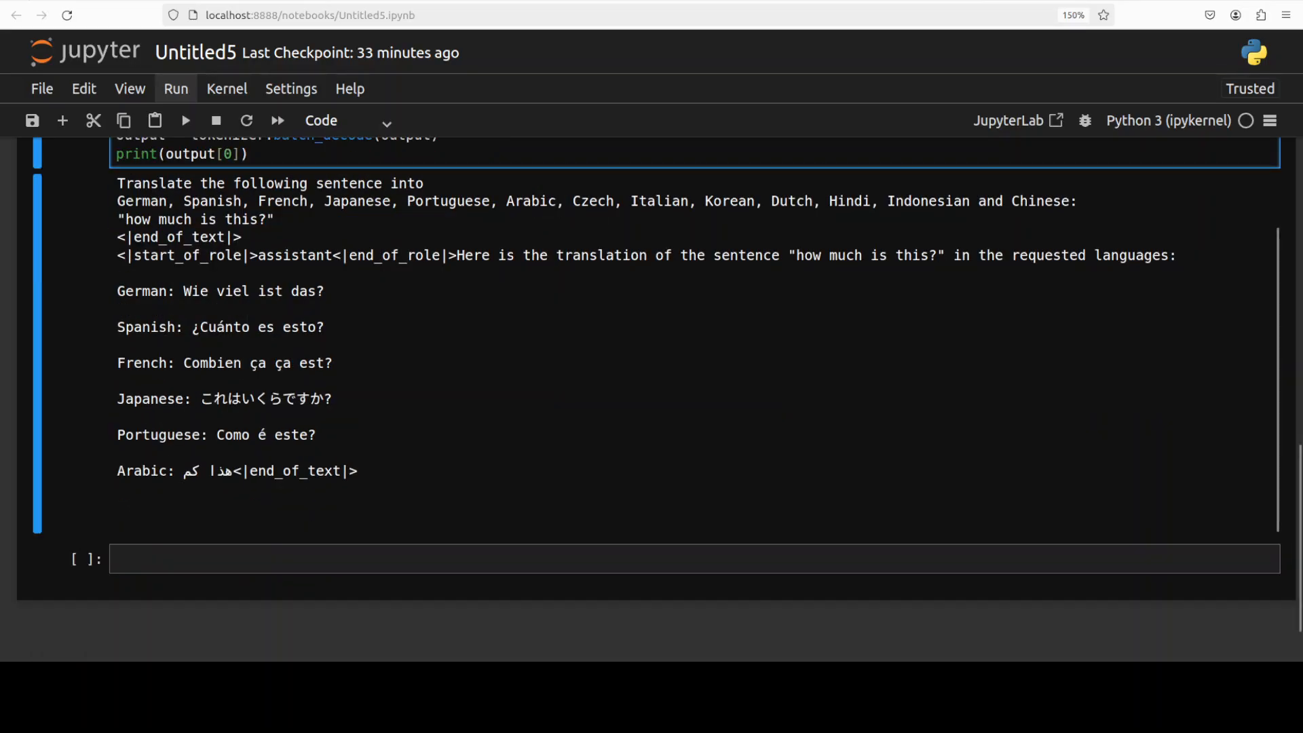
double_click(283, 363)
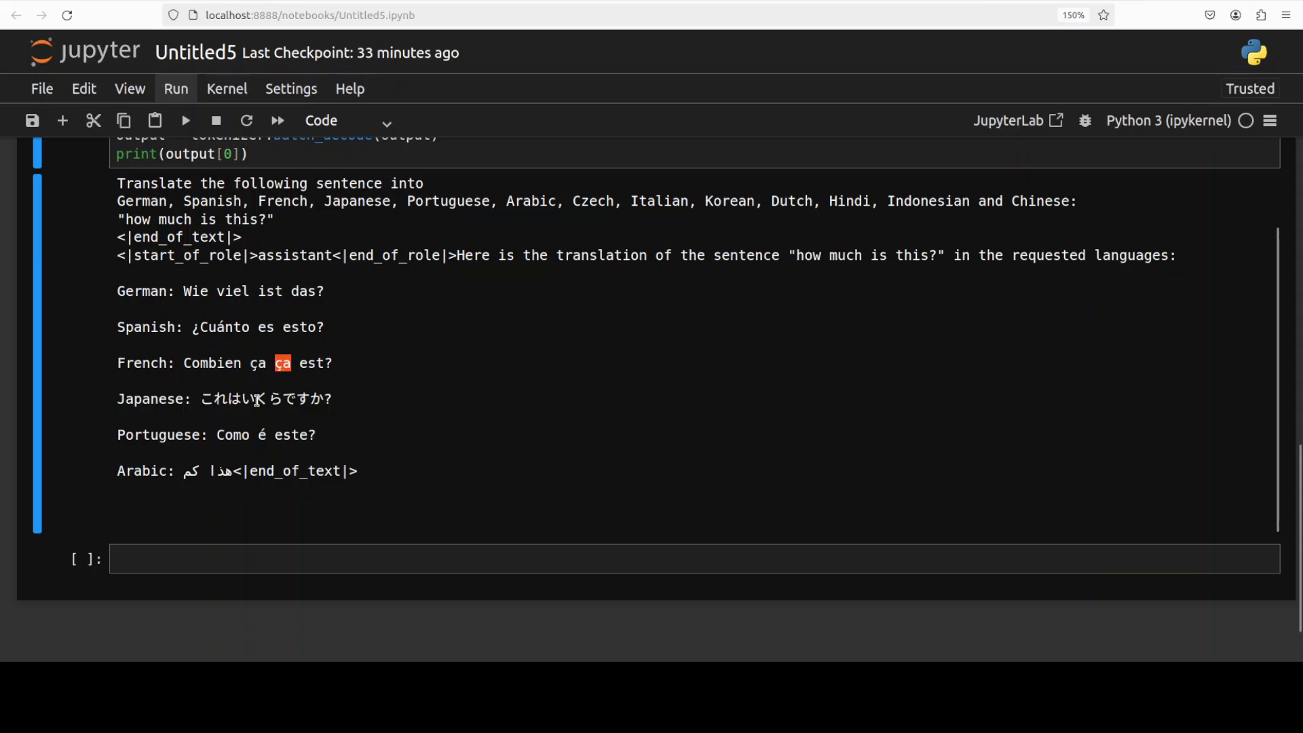
mouse_move(382, 406)
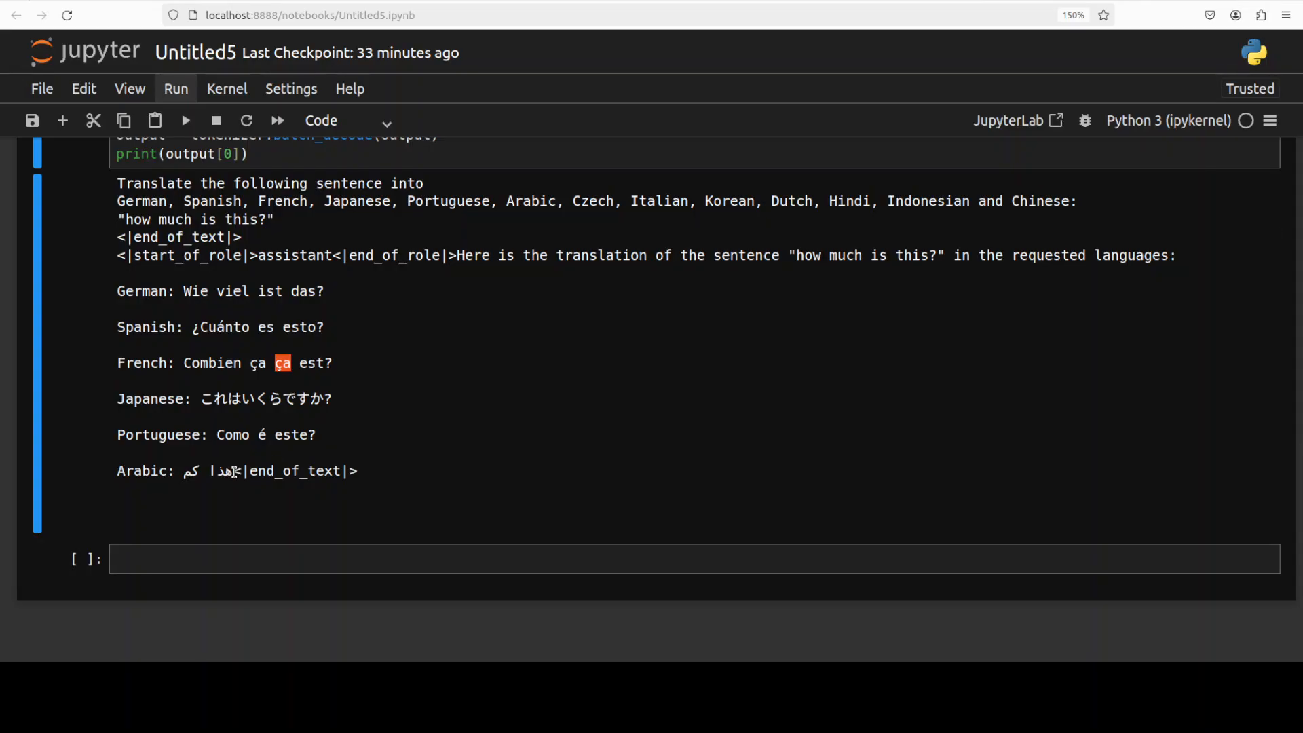
double_click(204, 470)
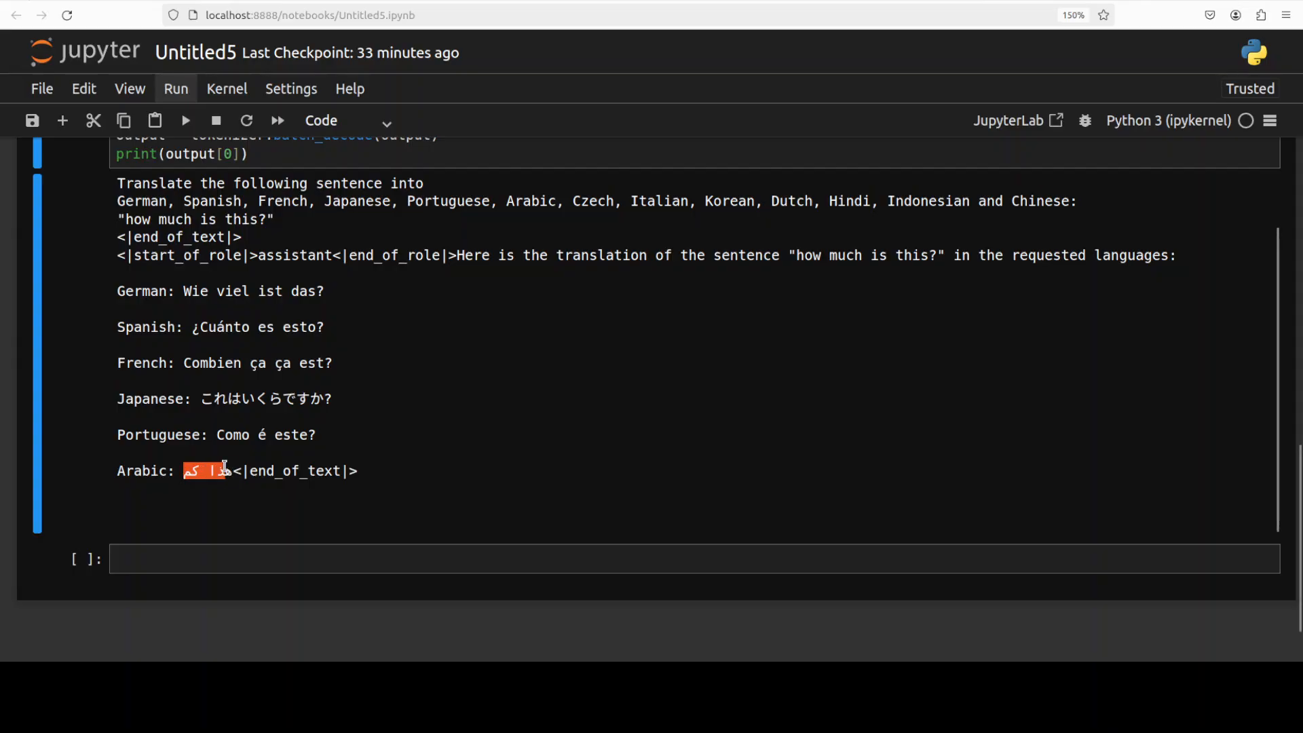
mouse_move(478, 374)
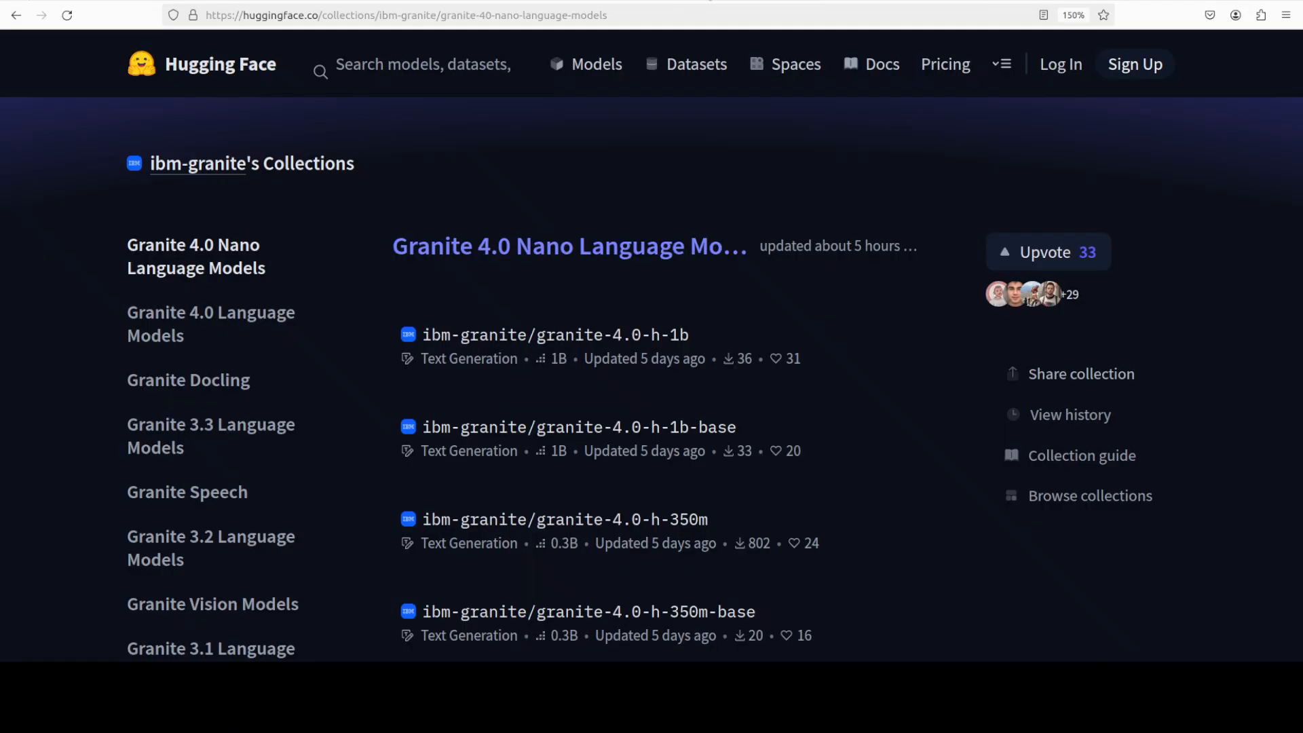
click(565, 519)
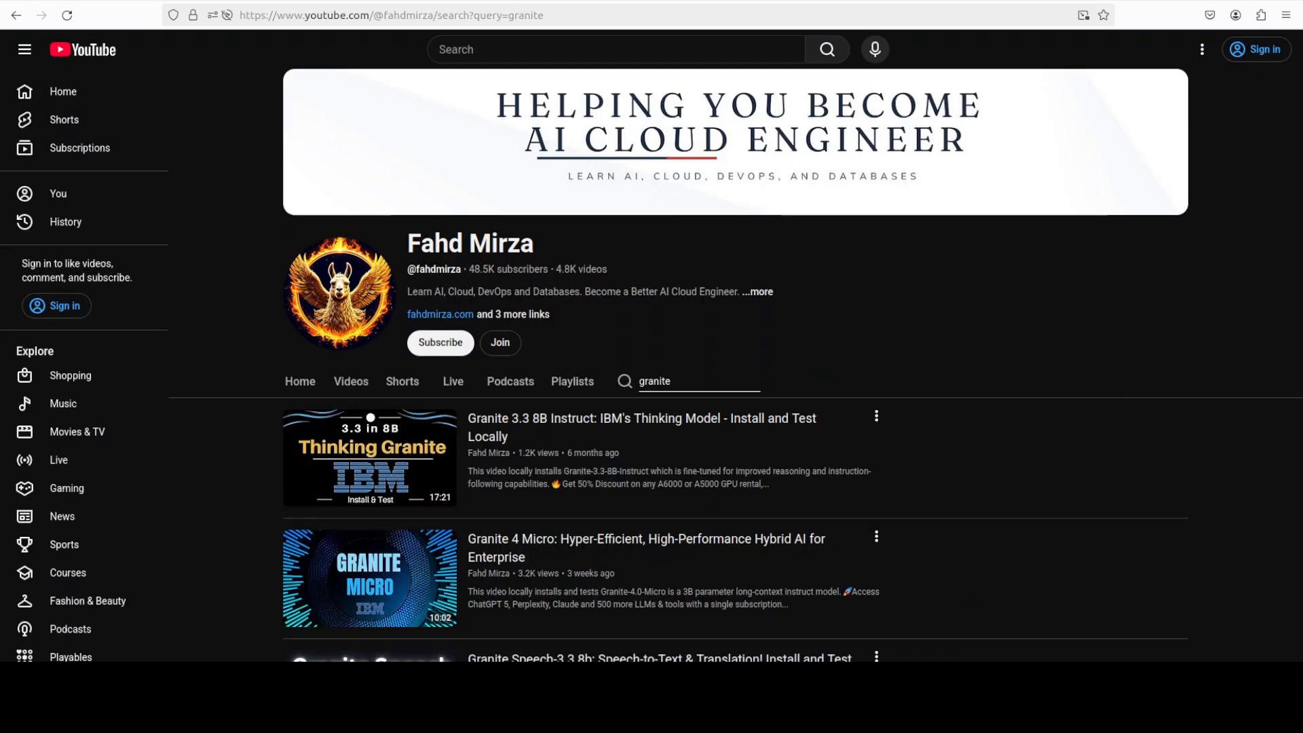
mouse_move(674, 382)
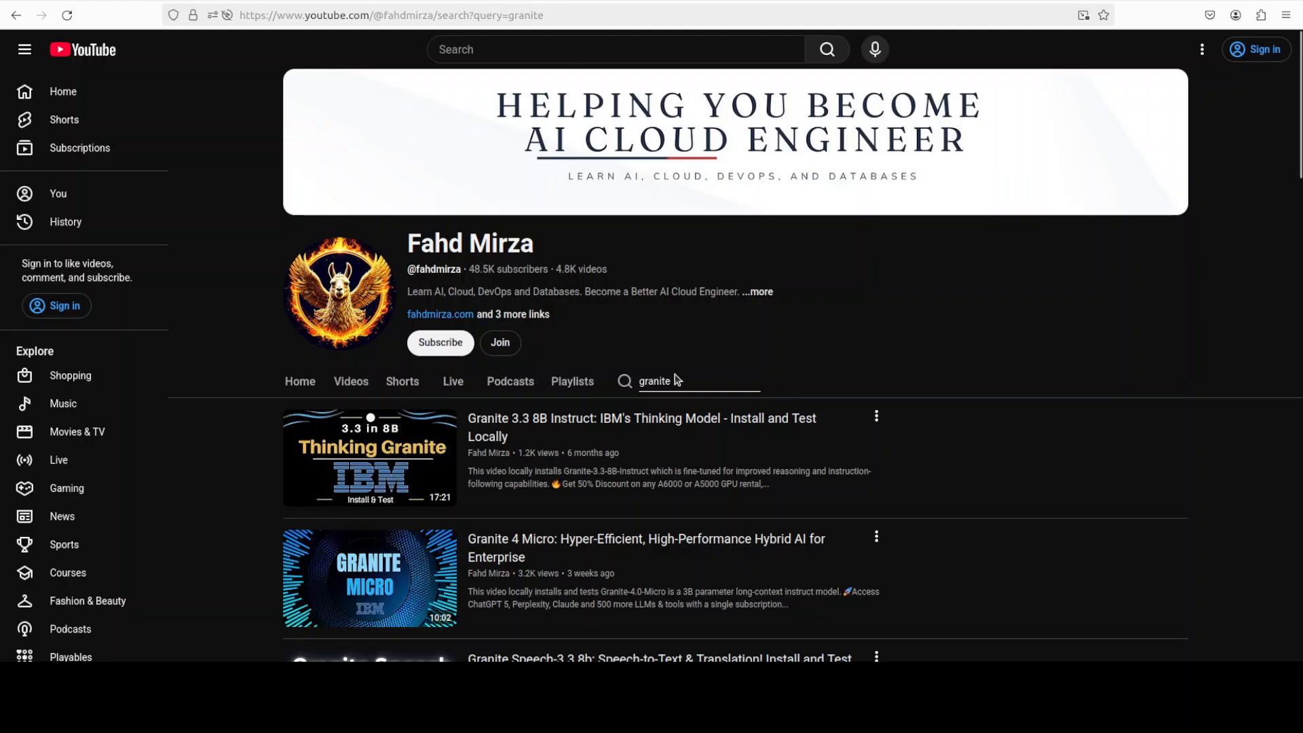
mouse_move(854, 381)
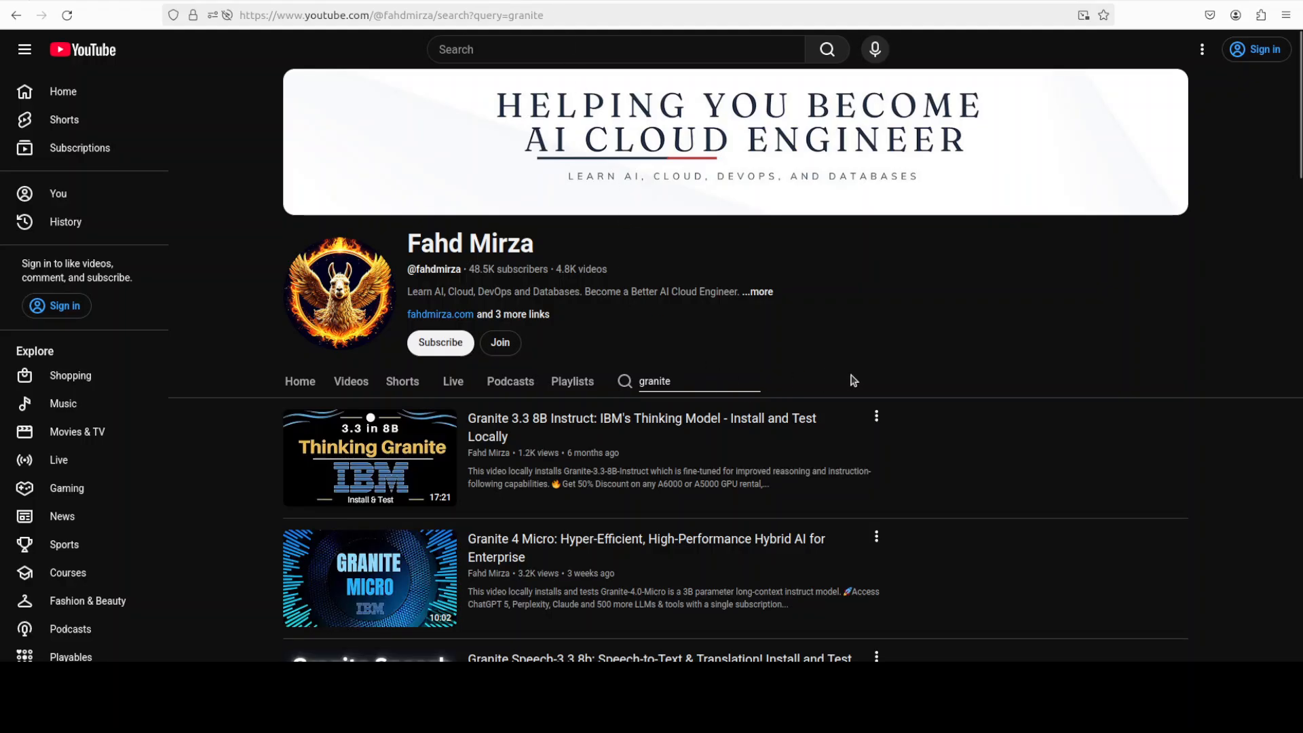